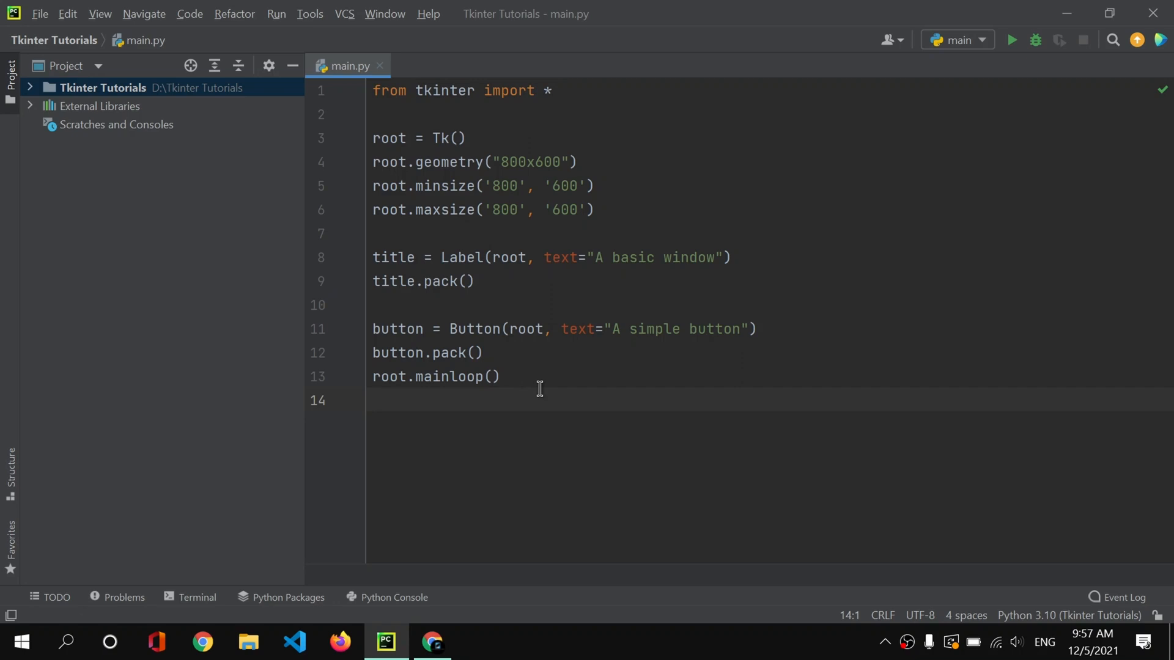
pyautogui.moveTo(540, 384)
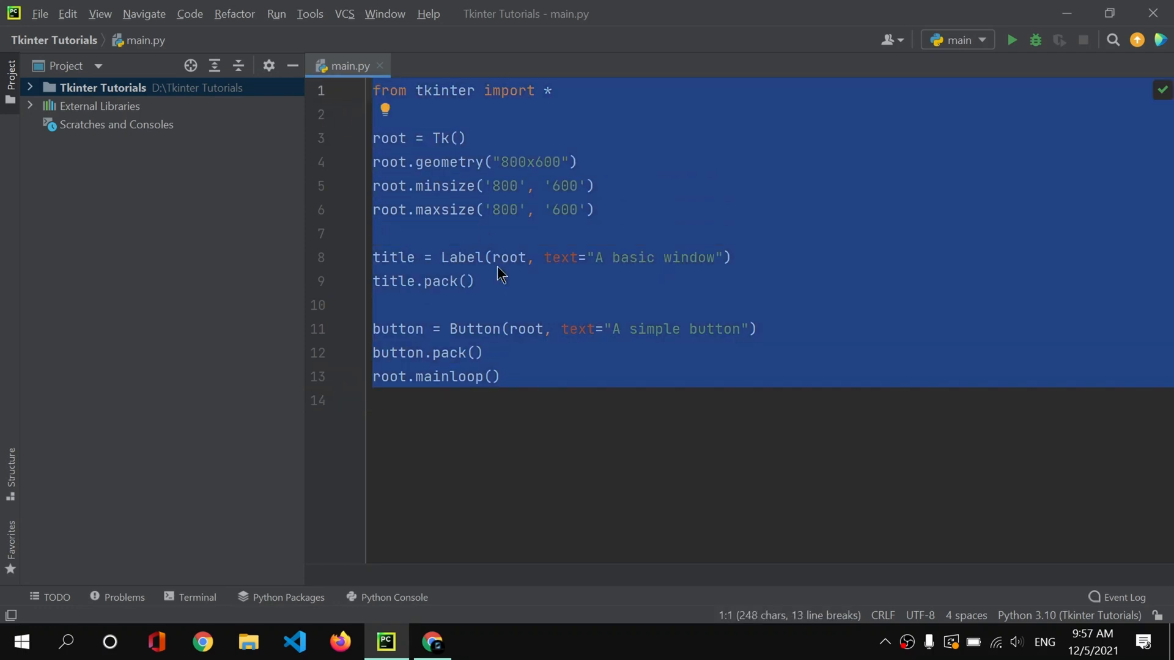
pyautogui.moveTo(592, 333)
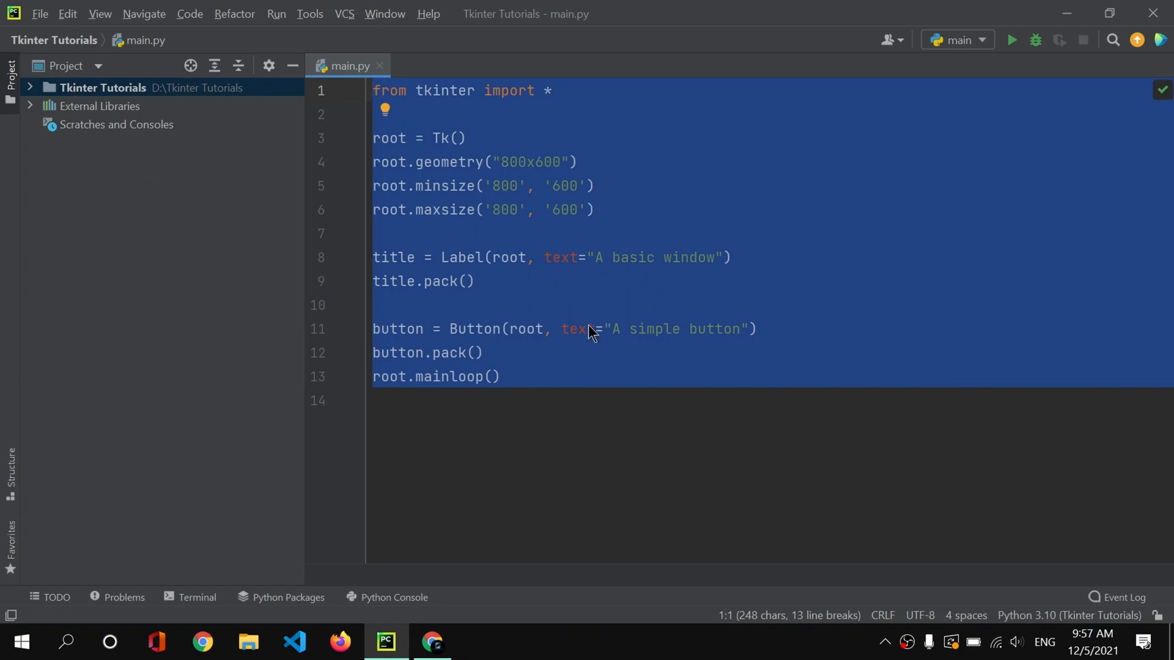
pyautogui.moveTo(550, 252)
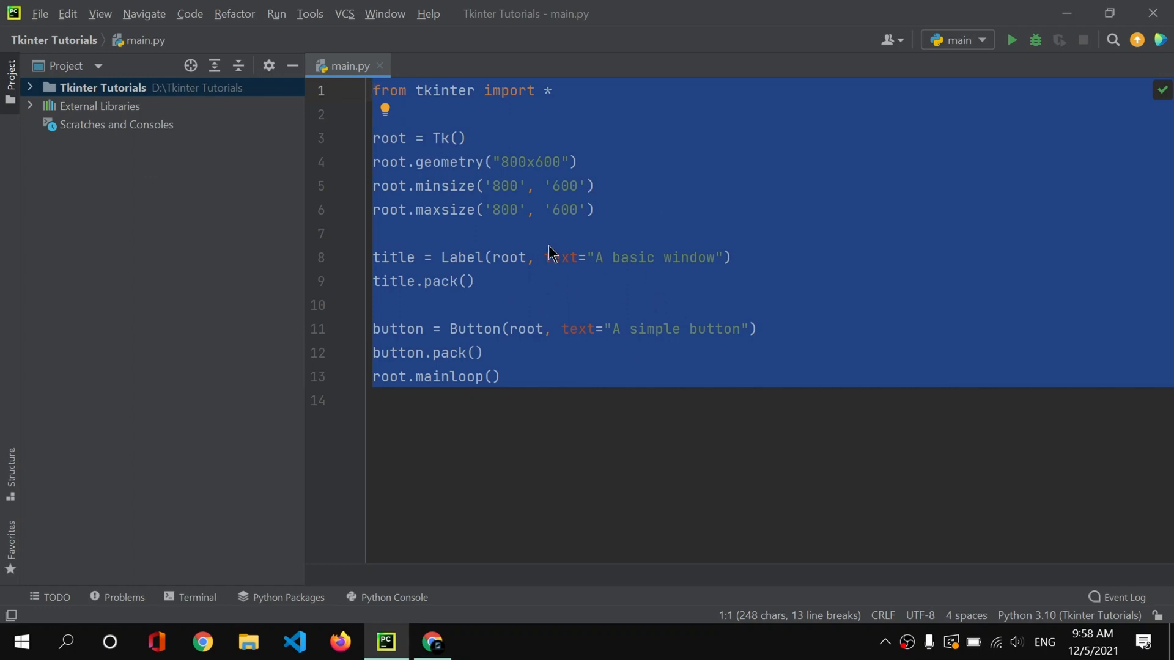
pyautogui.moveTo(514, 323)
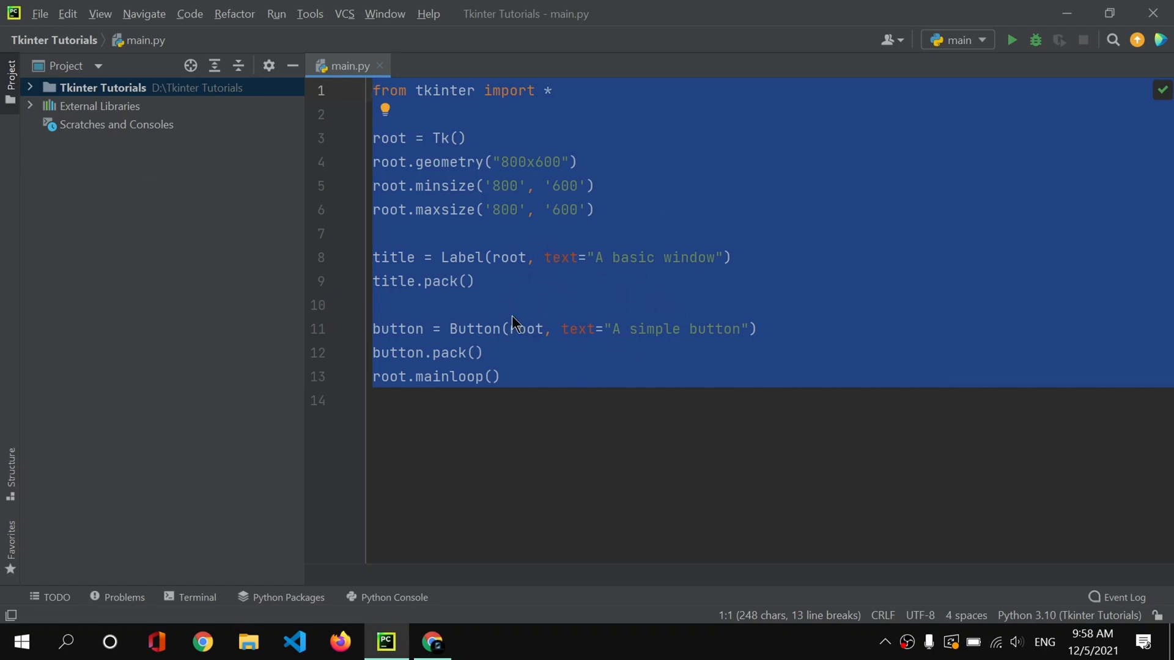
pyautogui.moveTo(521, 374)
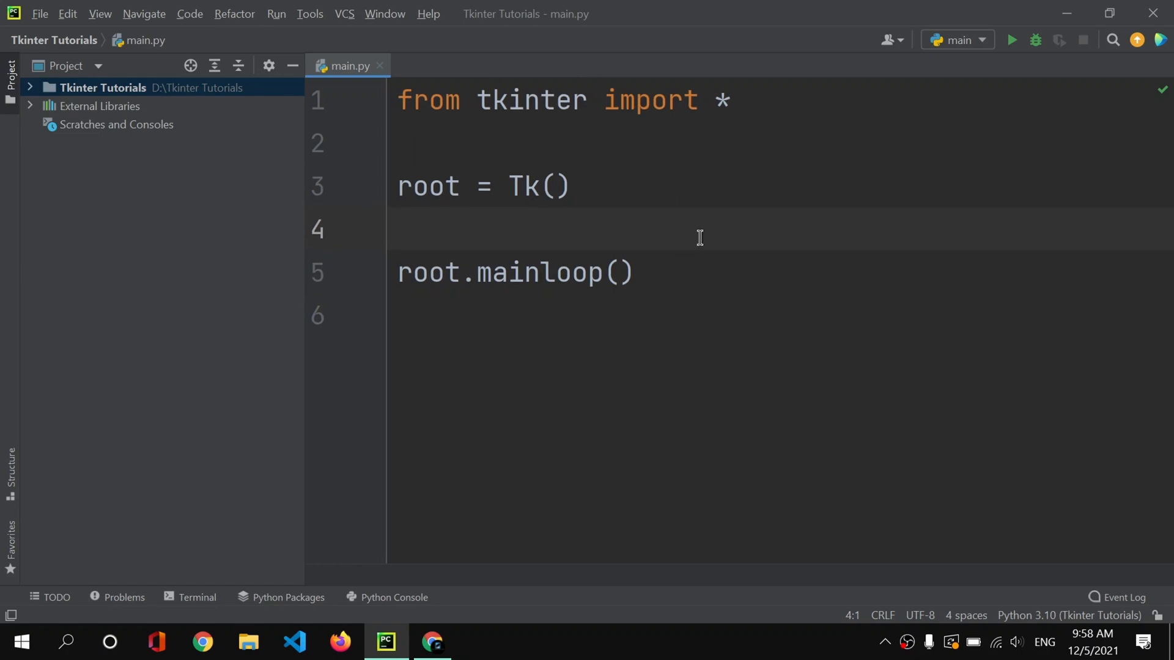
# Add root.geometry('400x400') on the line after root = Tk()
pyautogui.click(423, 230)
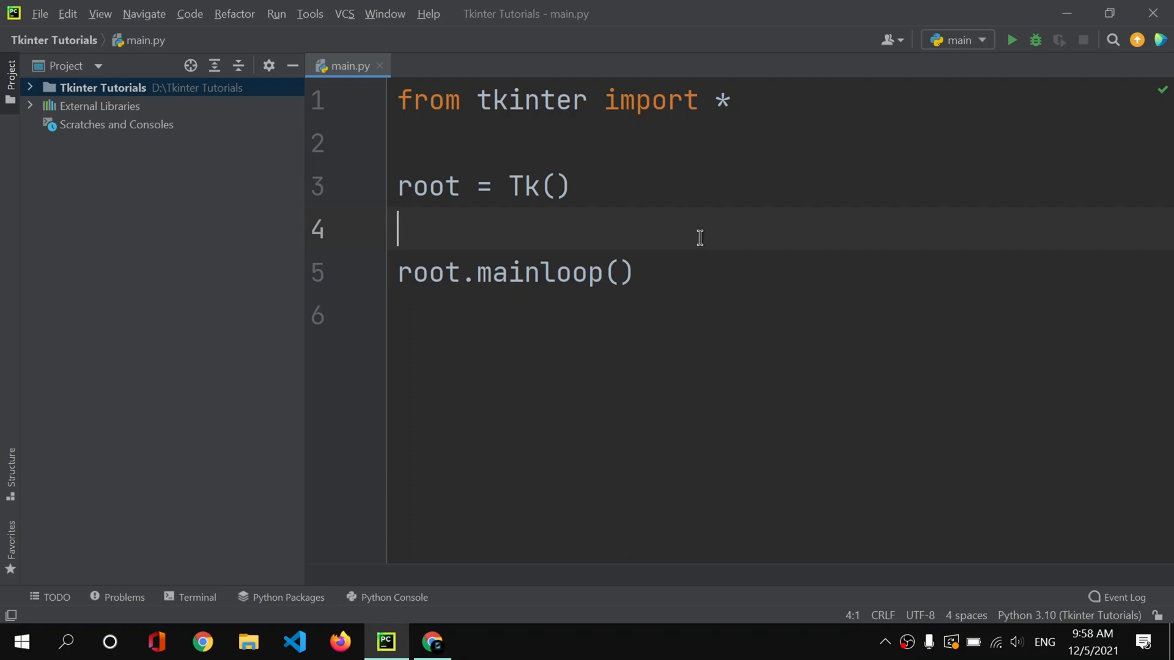
pyautogui.write('root')
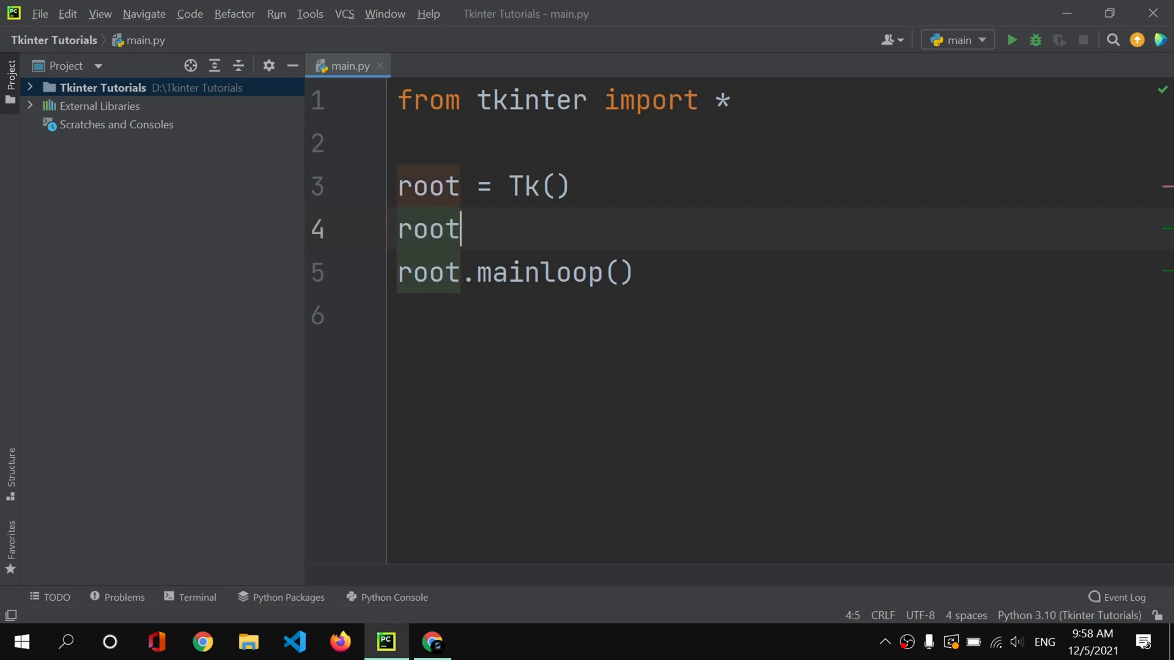
pyautogui.write(".geometry('")
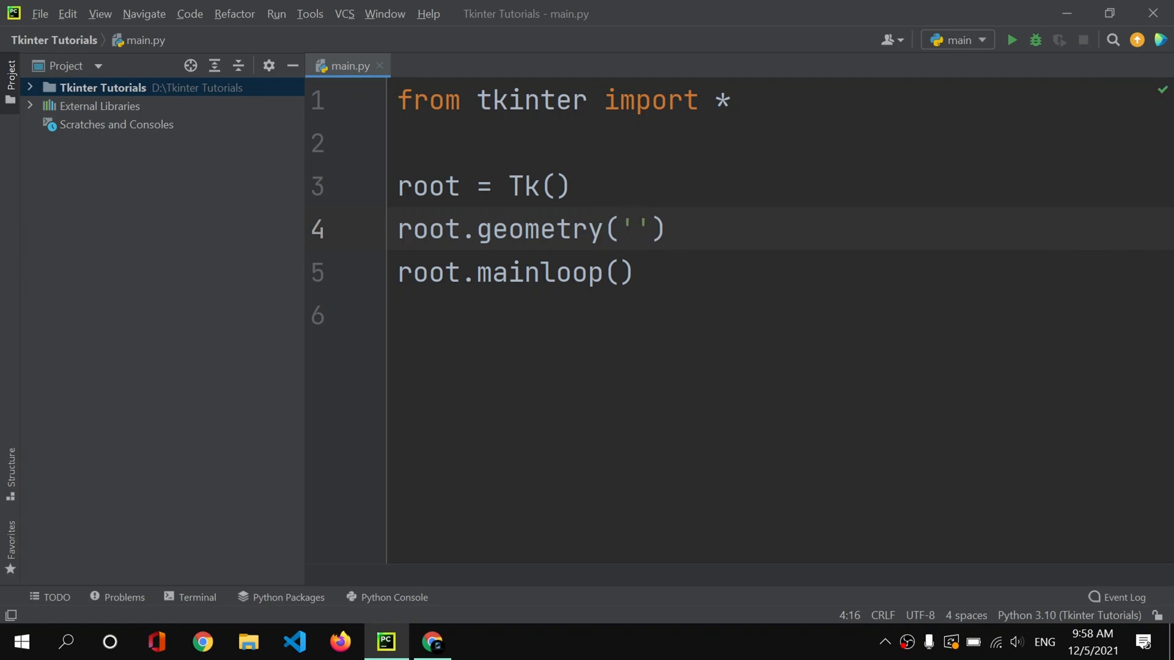
pyautogui.write('400x')
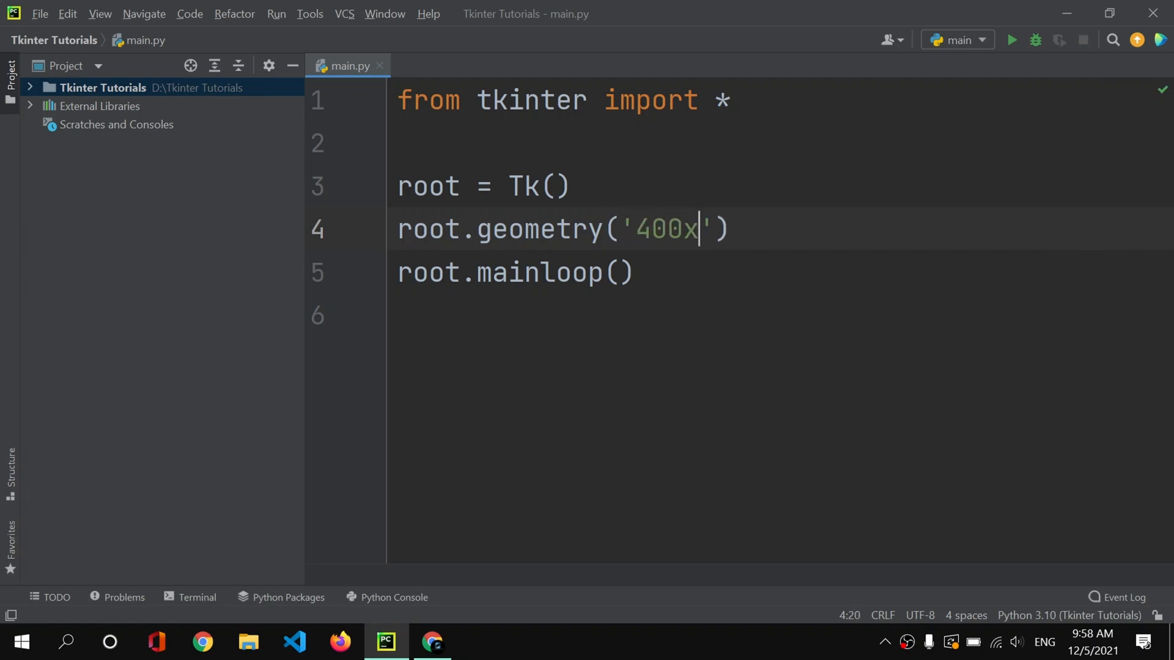
pyautogui.write('400')
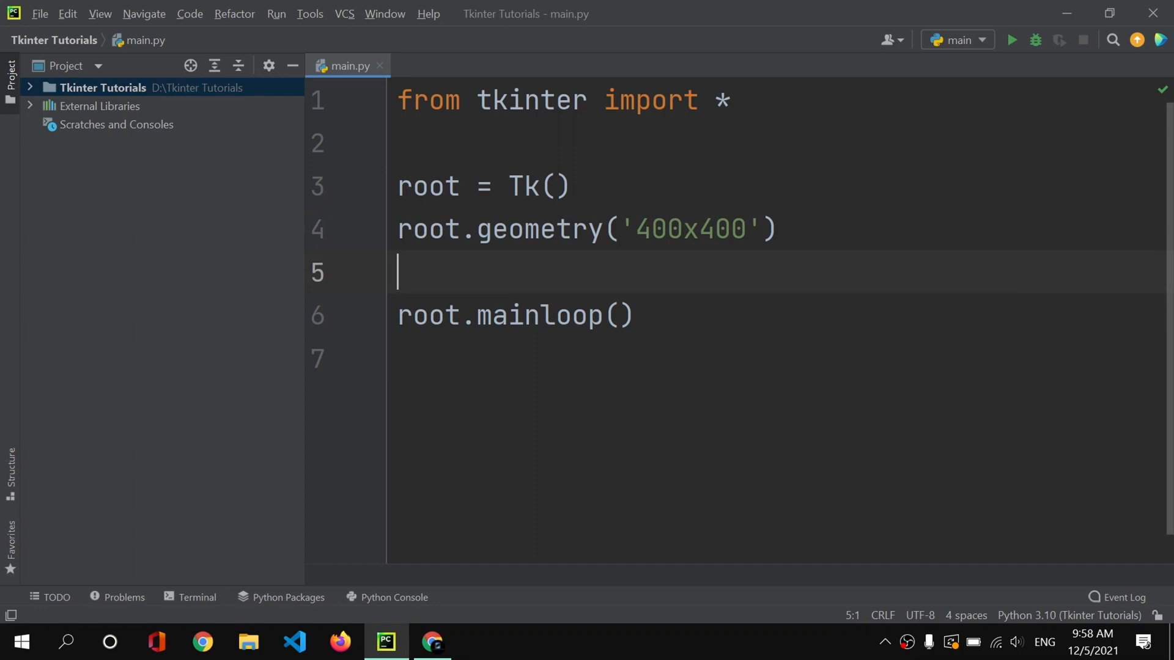
# Add root.iconbitmap('') with an empty file argument, then switch to the browser
pyautogui.write('root.iconbitmap')
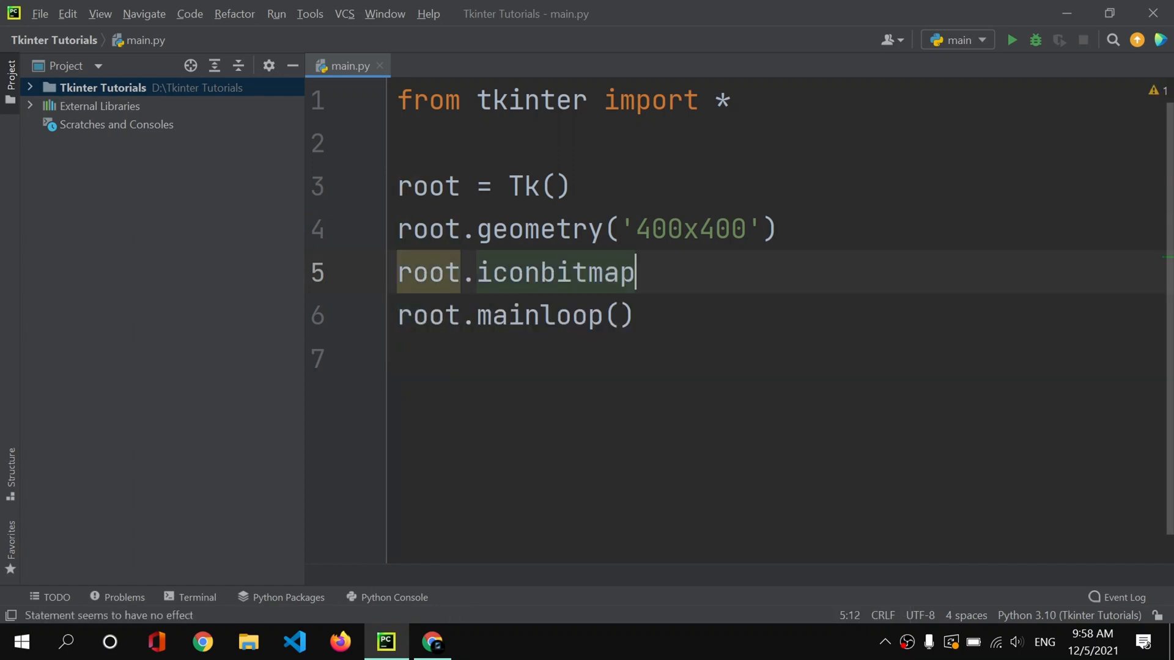
pyautogui.write("('')")
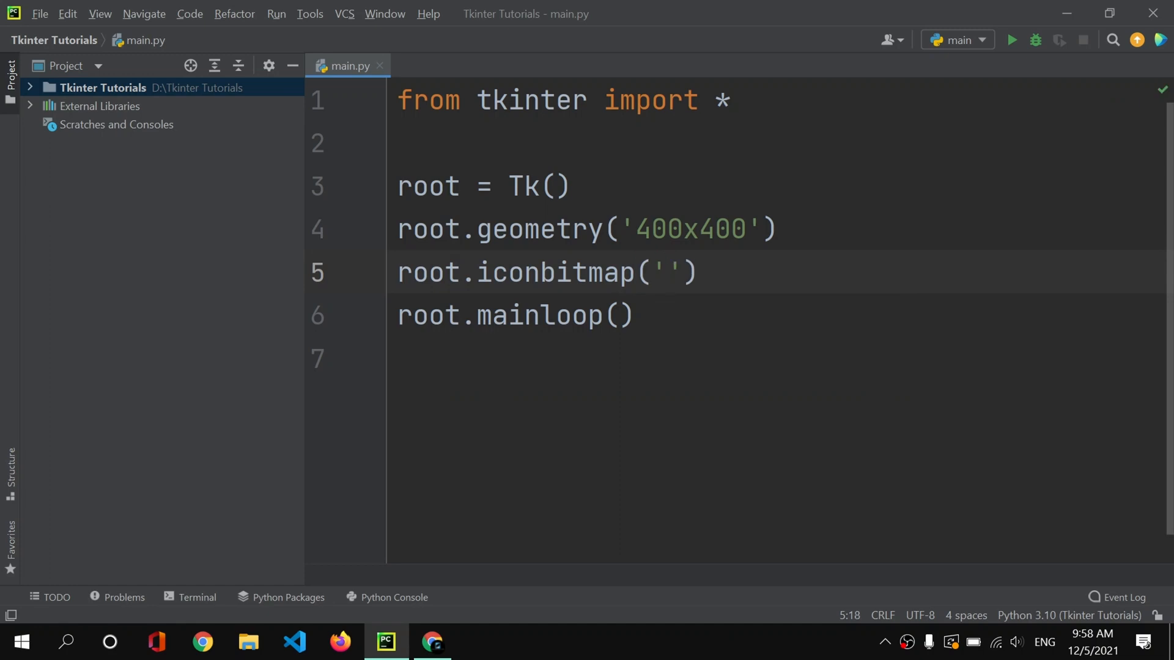
pyautogui.moveTo(771, 225)
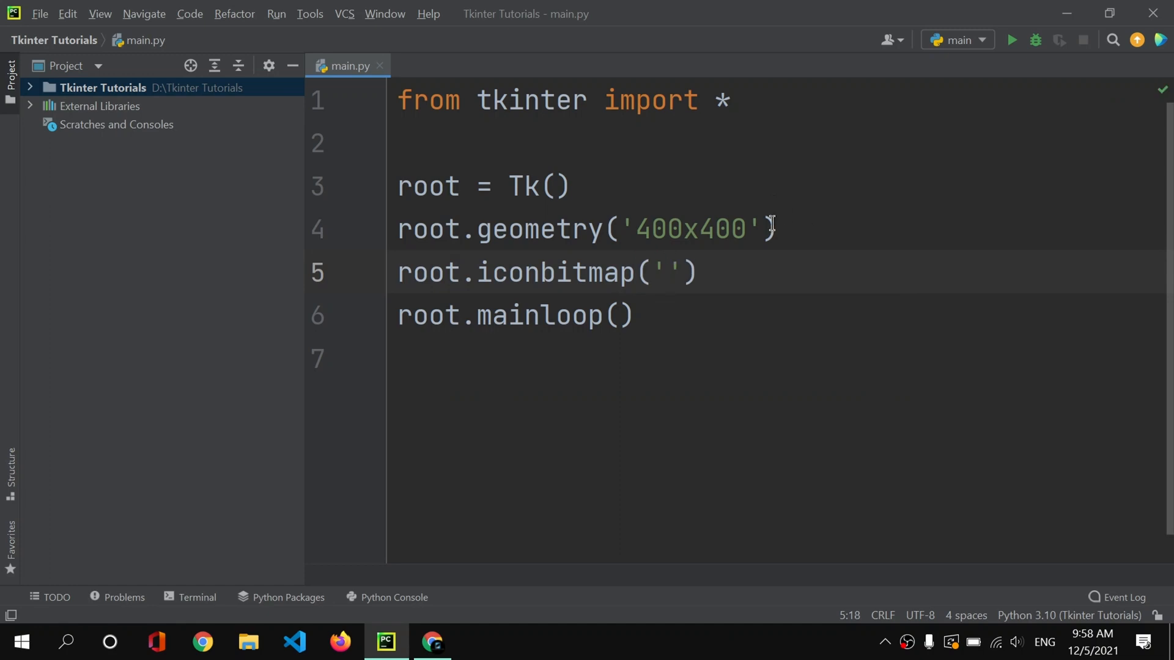
pyautogui.click(432, 642)
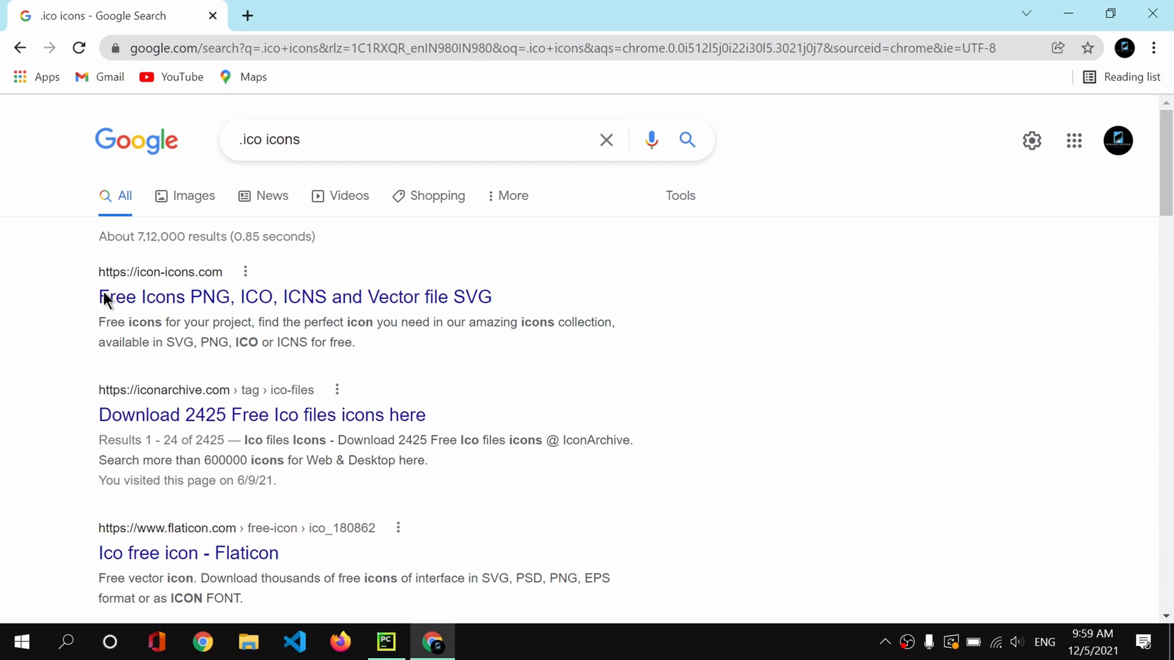
# Open icon-icons.com from the results, search for 'coding' and dismiss the ad
pyautogui.moveTo(99, 296); pyautogui.dragTo(332, 295)
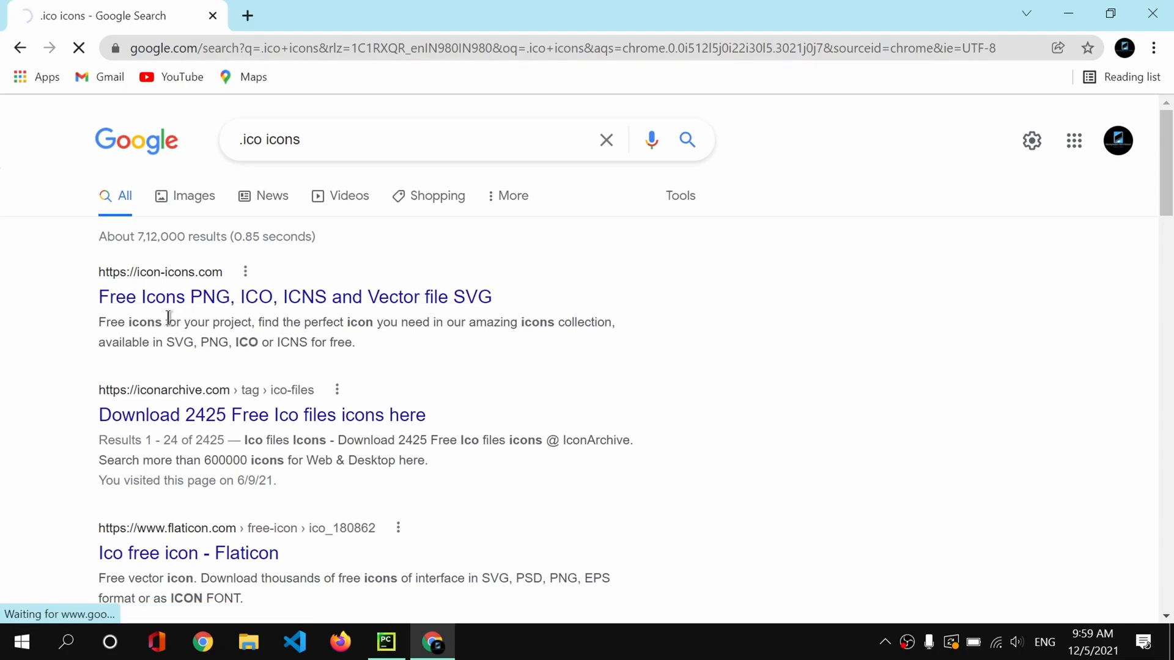
pyautogui.click(295, 296)
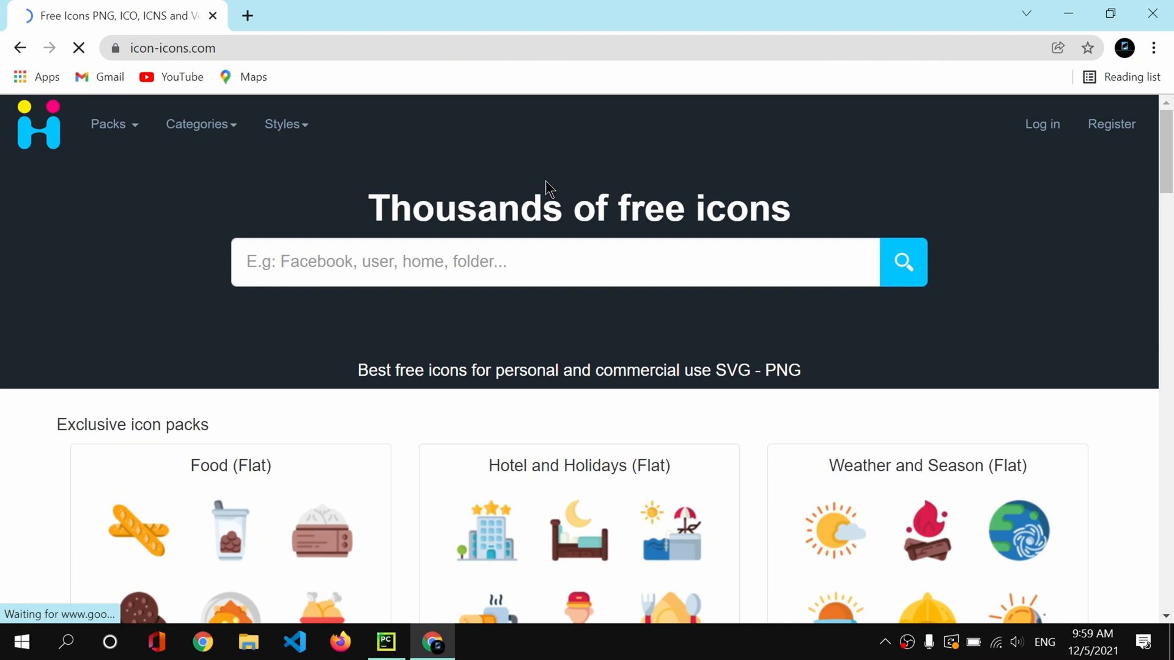
pyautogui.click(449, 262)
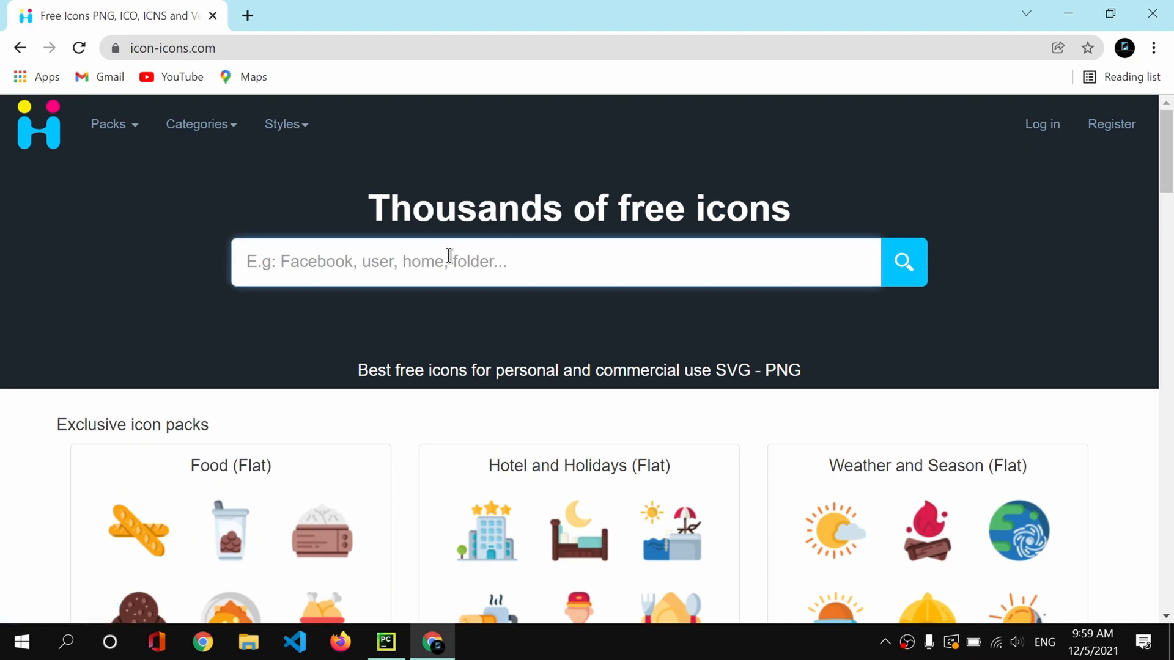
pyautogui.moveTo(496, 183)
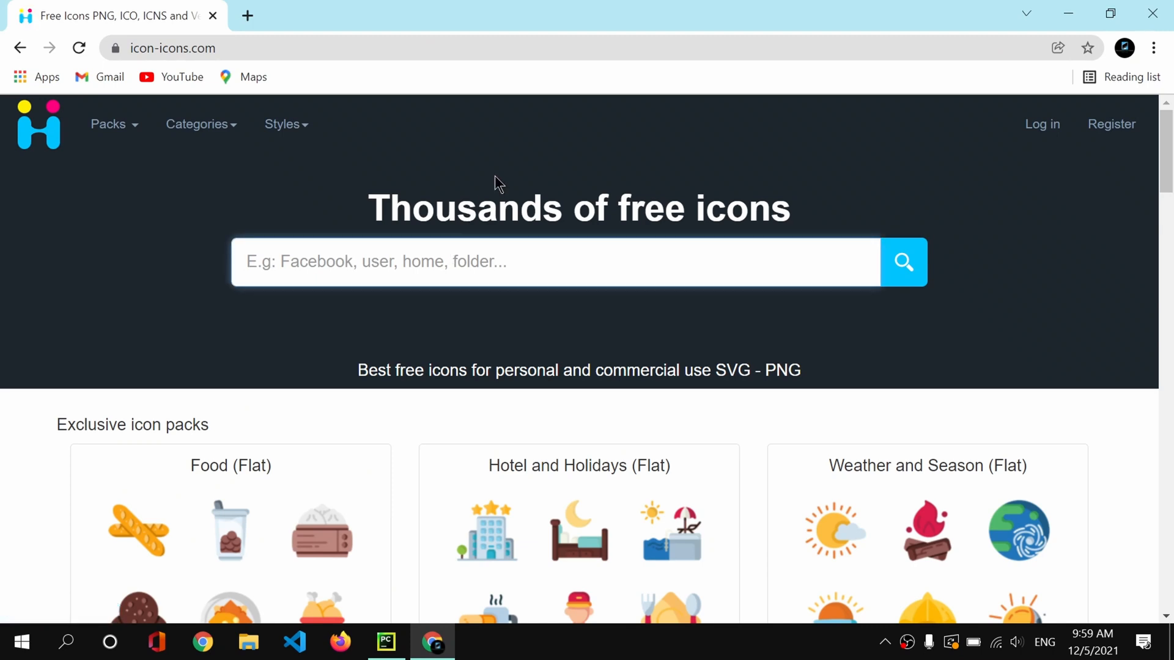
pyautogui.click(904, 261)
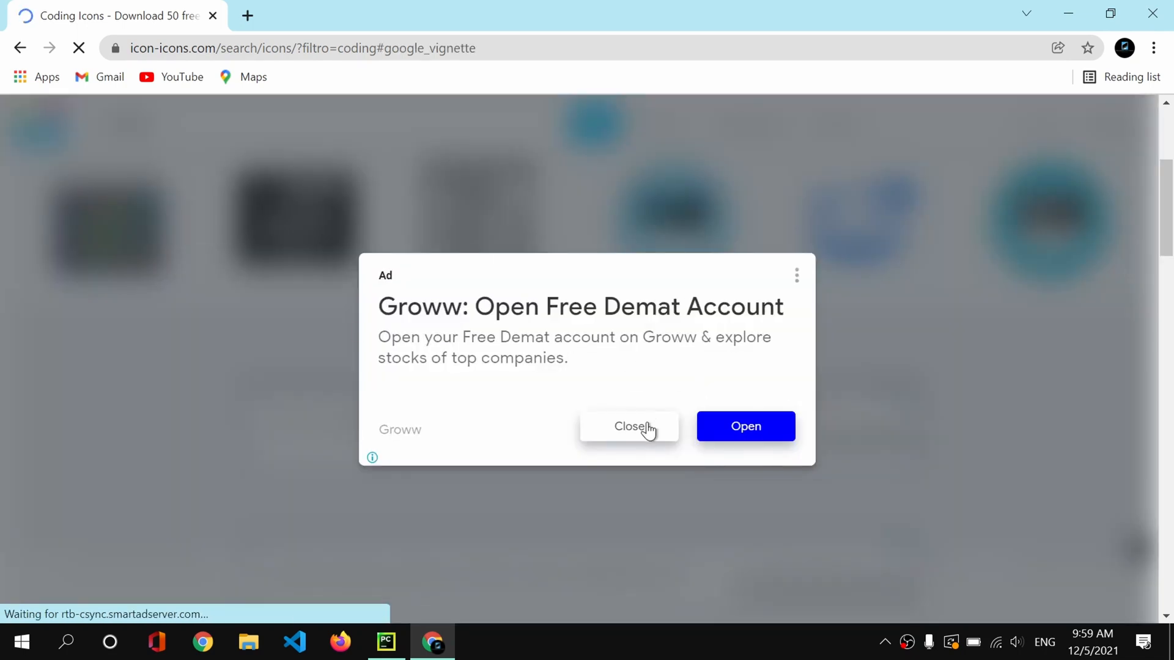
pyautogui.click(630, 426)
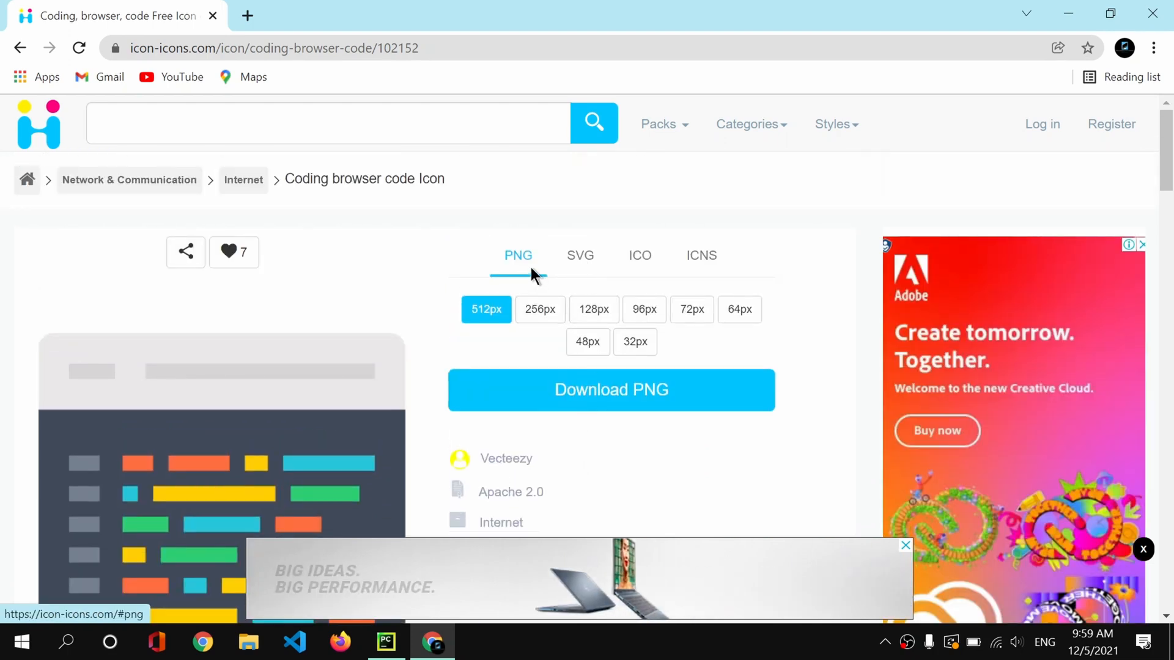
# Choose the SVG format for the Coding browser code icon and download it
pyautogui.click(579, 255)
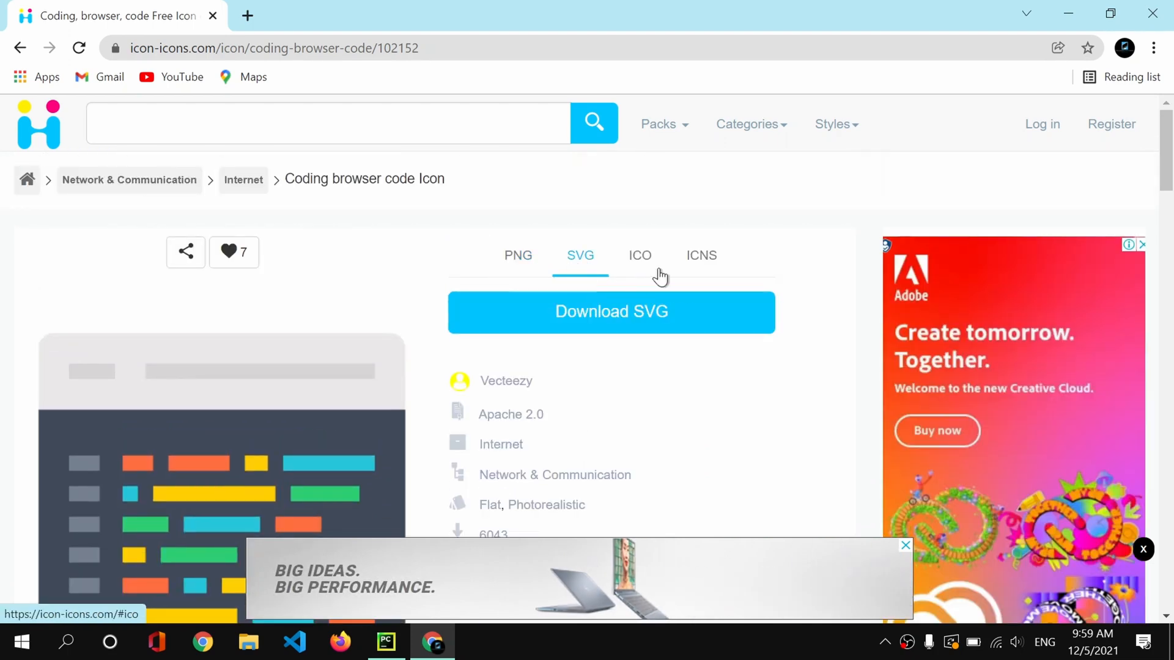
pyautogui.click(641, 256)
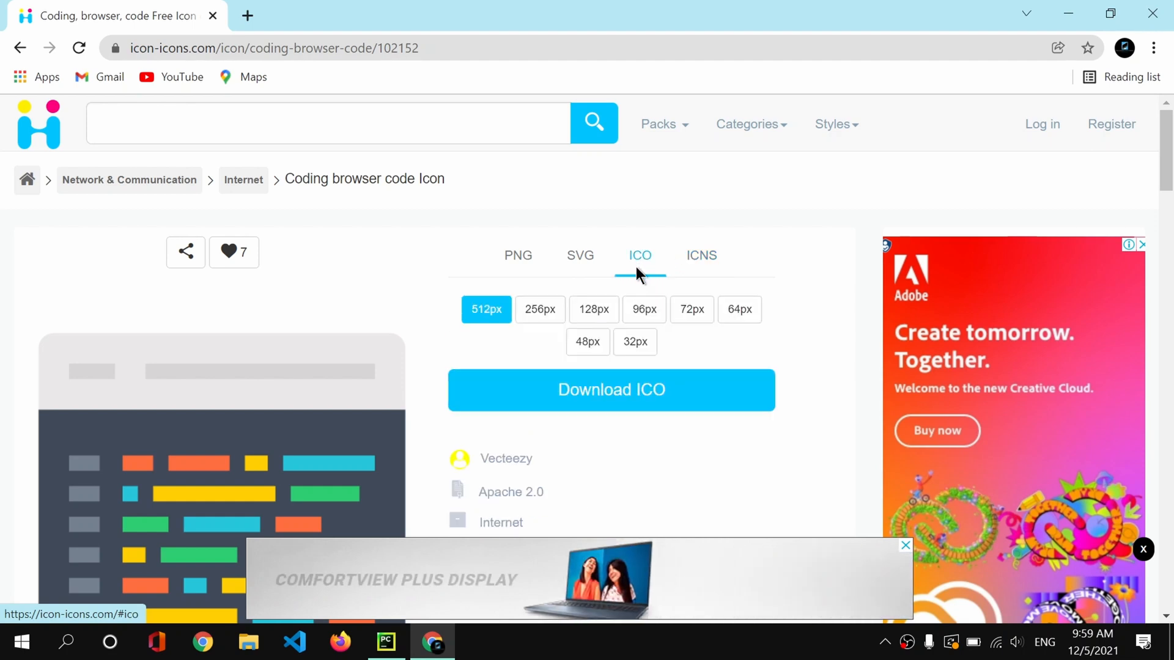
pyautogui.click(580, 255)
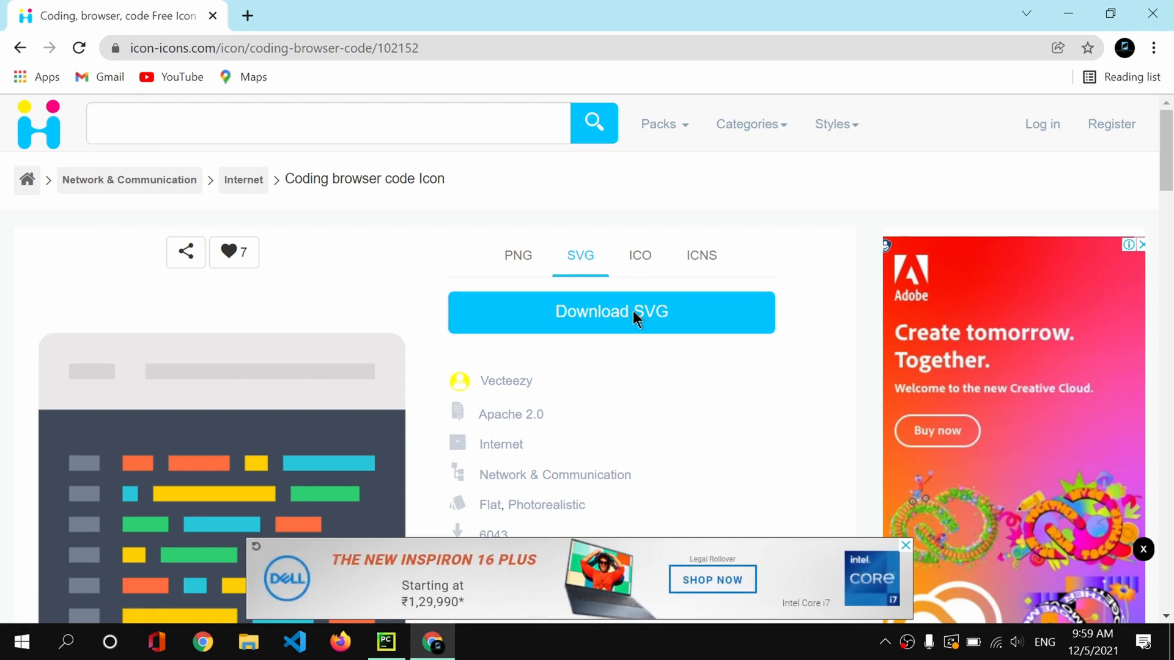
pyautogui.click(611, 312)
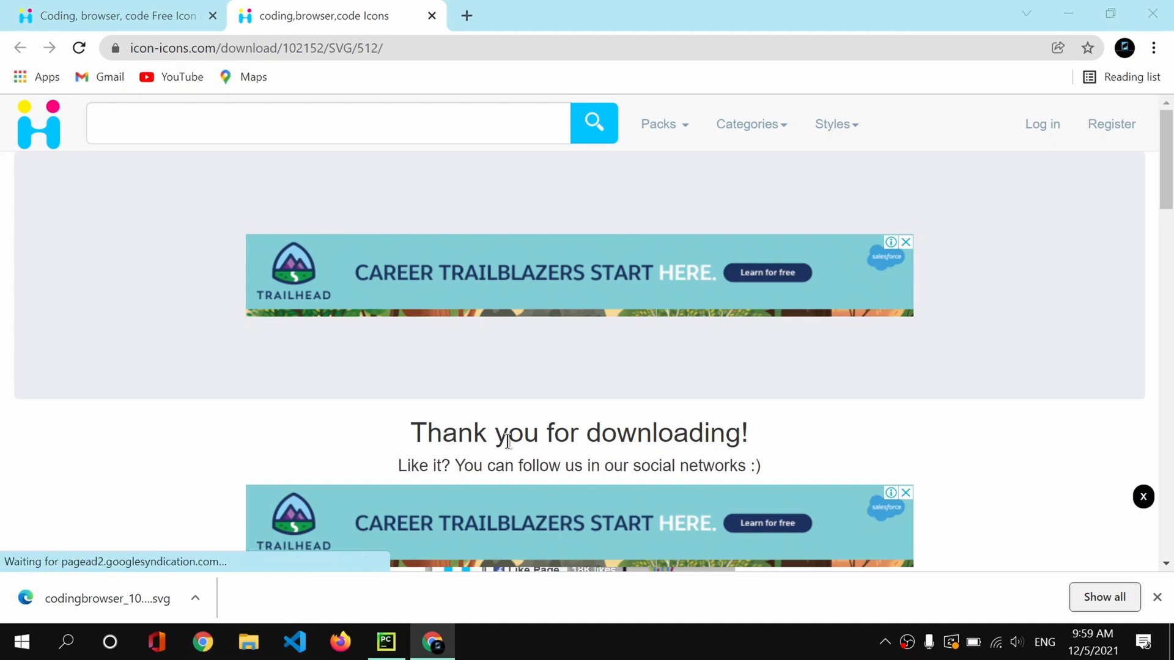
# Rename the downloaded codingbrowser file in Downloads to 'icon'
pyautogui.click(249, 642)
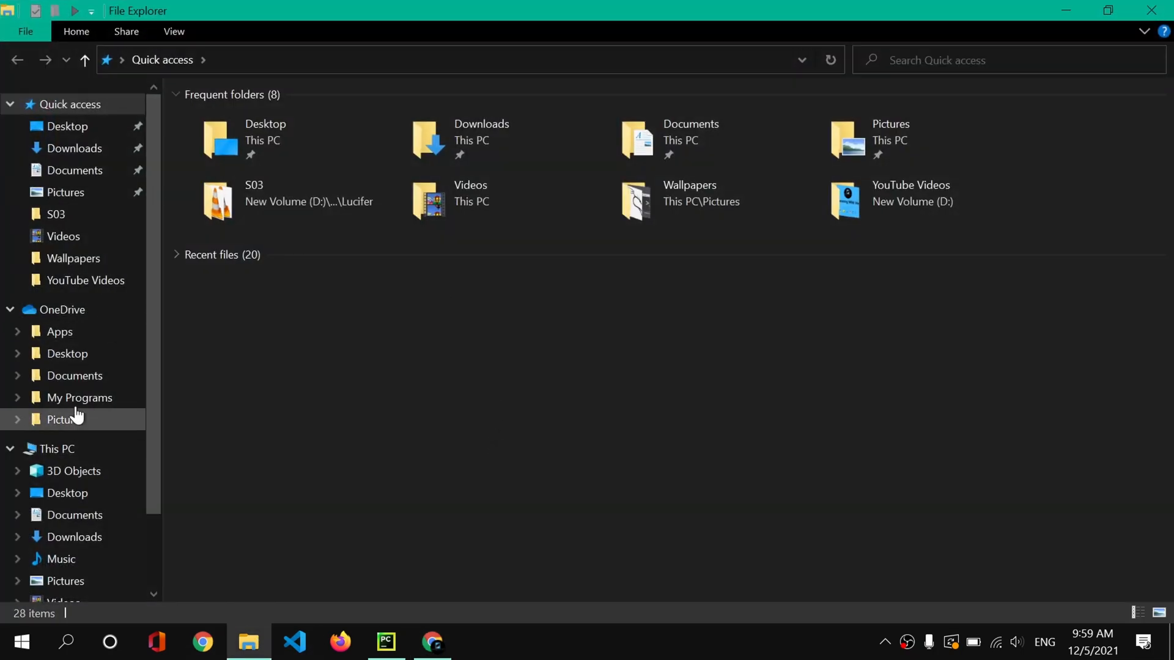
pyautogui.click(74, 147)
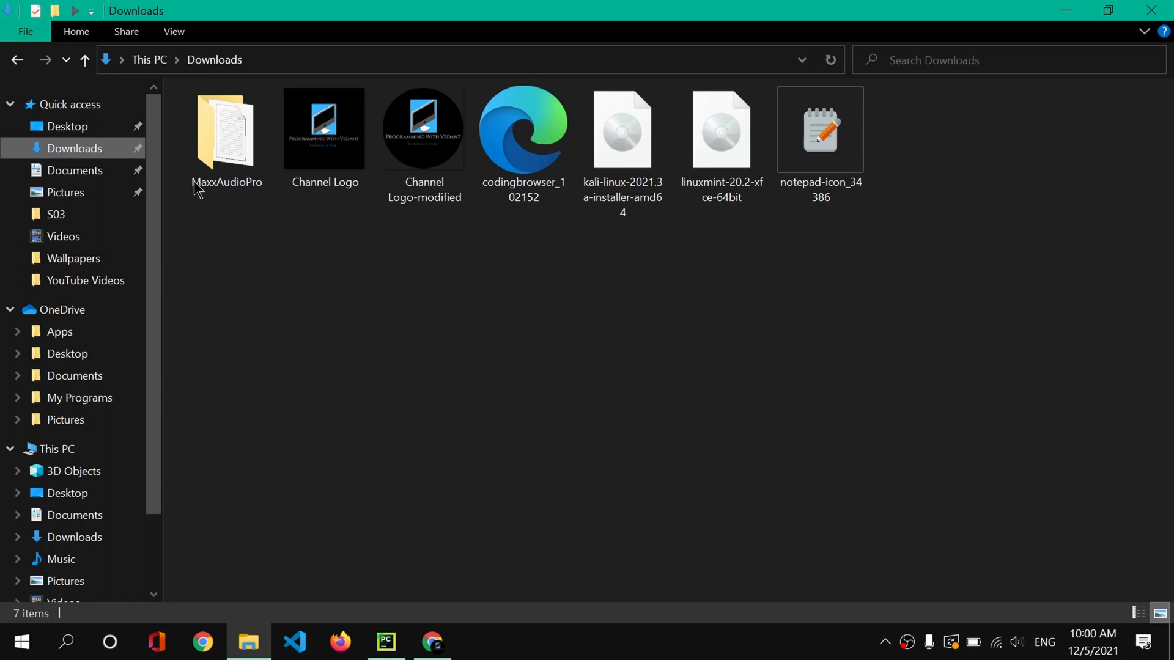
pyautogui.click(523, 129)
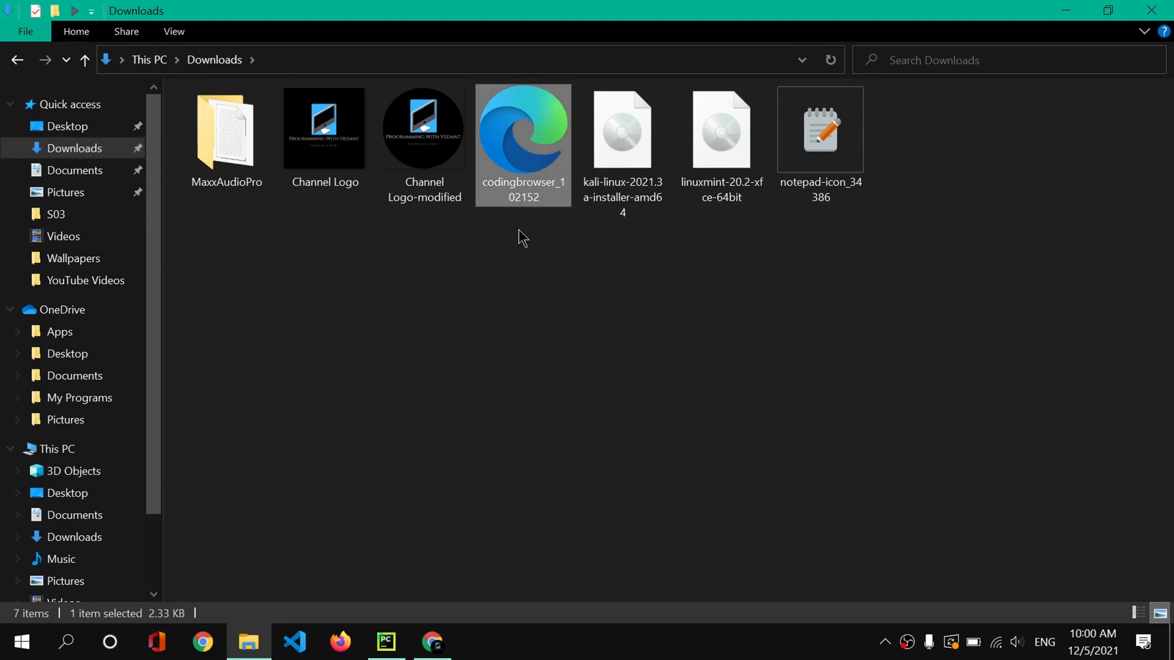
pyautogui.write('icon')
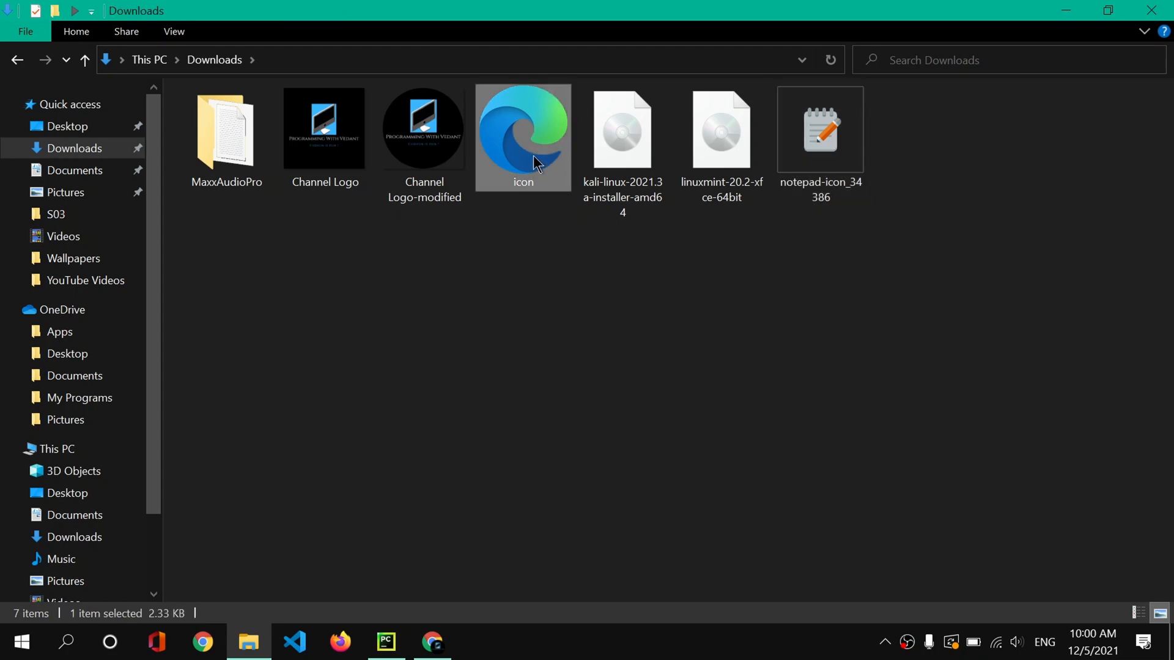
pyautogui.moveTo(554, 246)
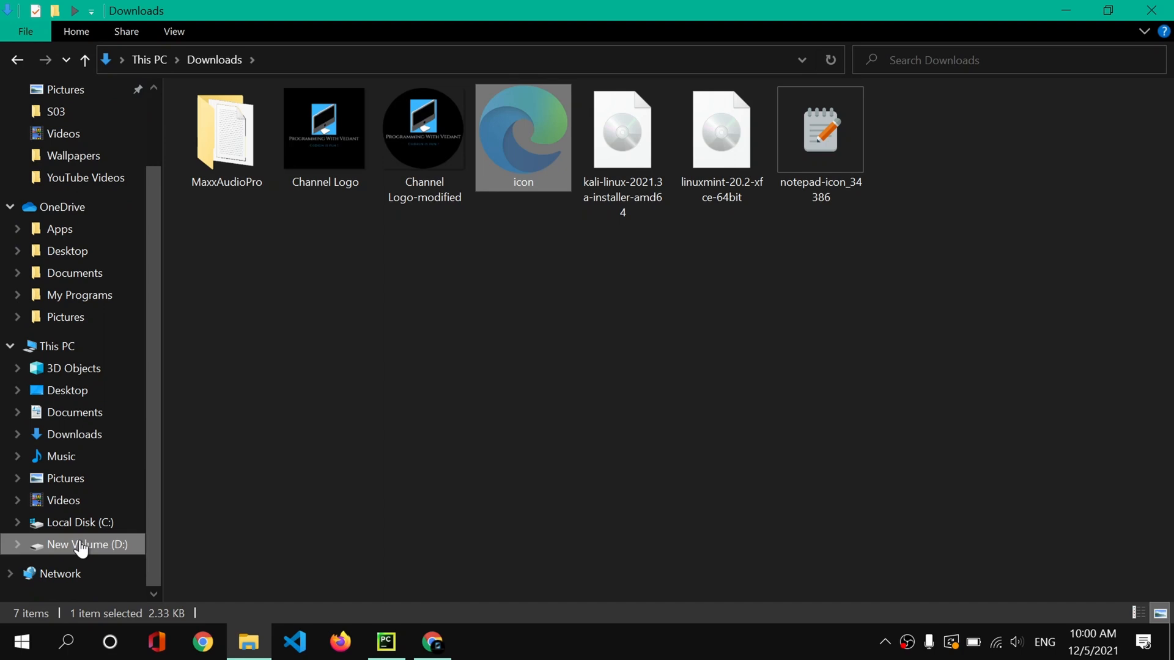
# Open the Tkinter Tutorials folder on New Volume (D:)
pyautogui.click(87, 545)
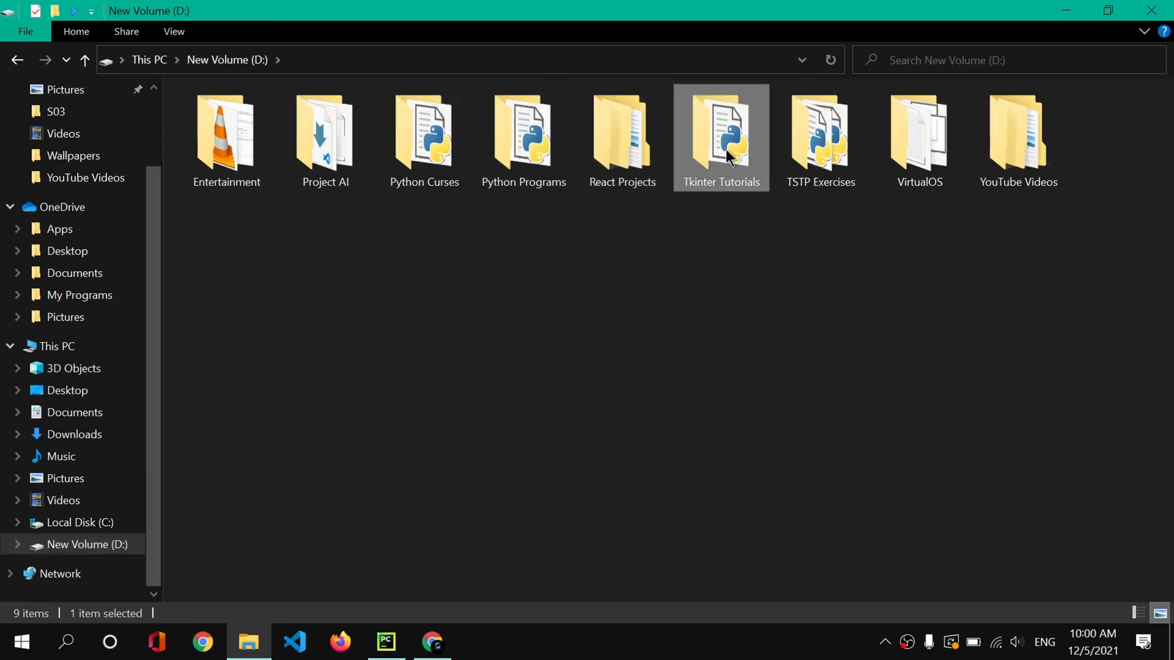
pyautogui.doubleClick(721, 137)
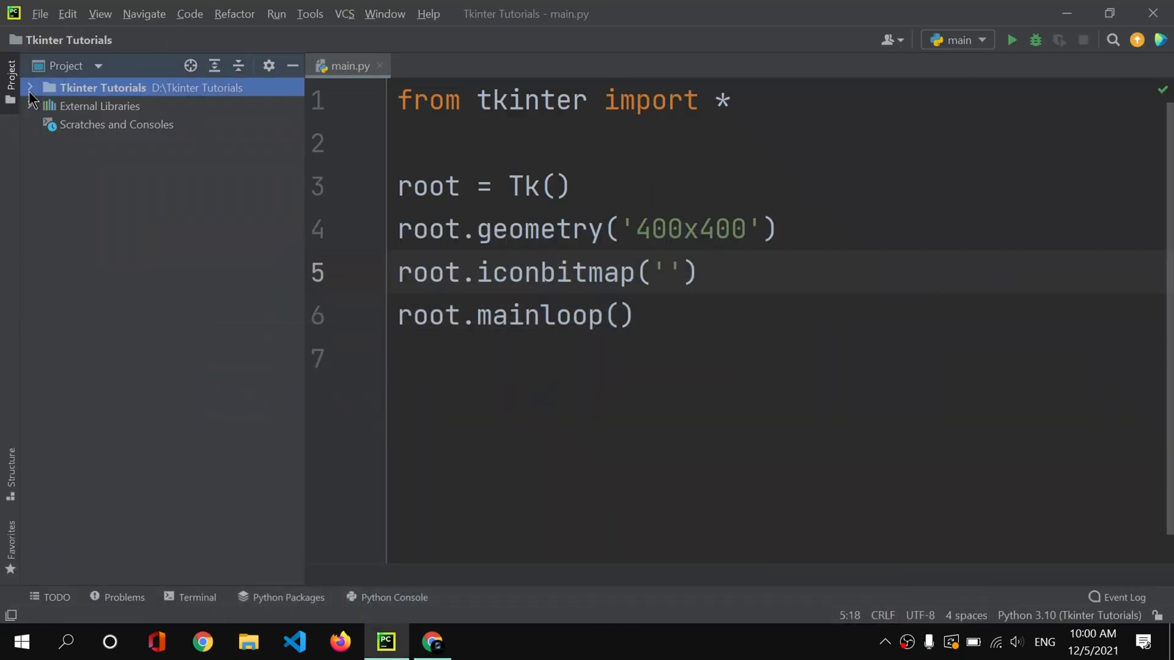
# Set the iconbitmap argument on line 5 to 'icon.svg'
pyautogui.click(35, 88)
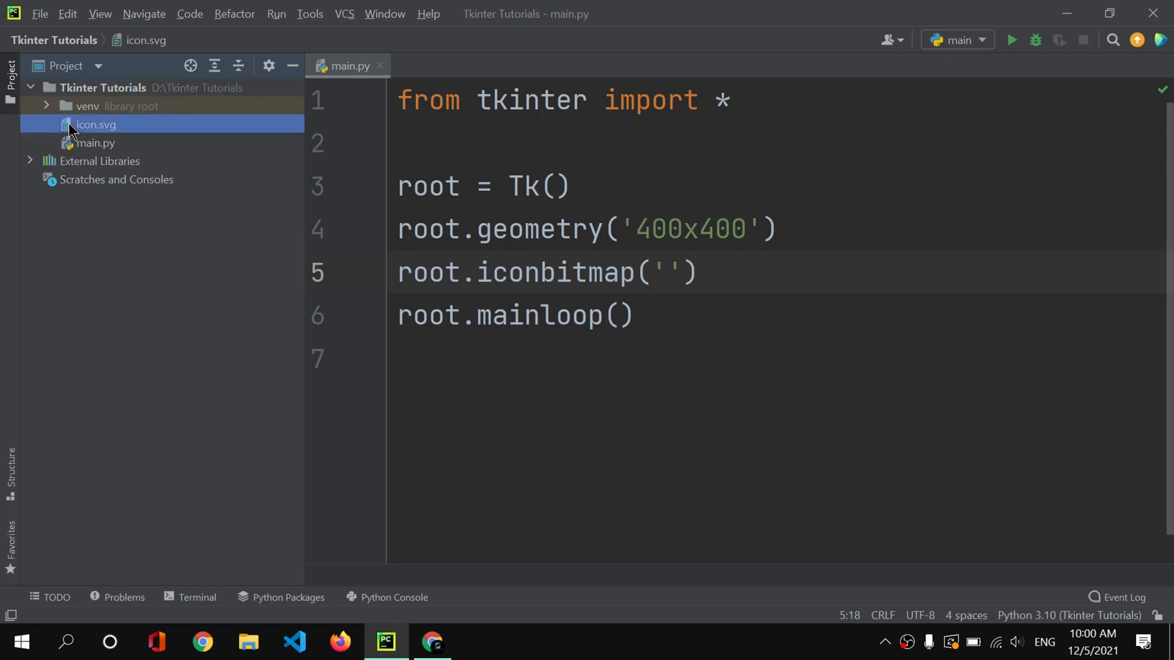
pyautogui.click(670, 273)
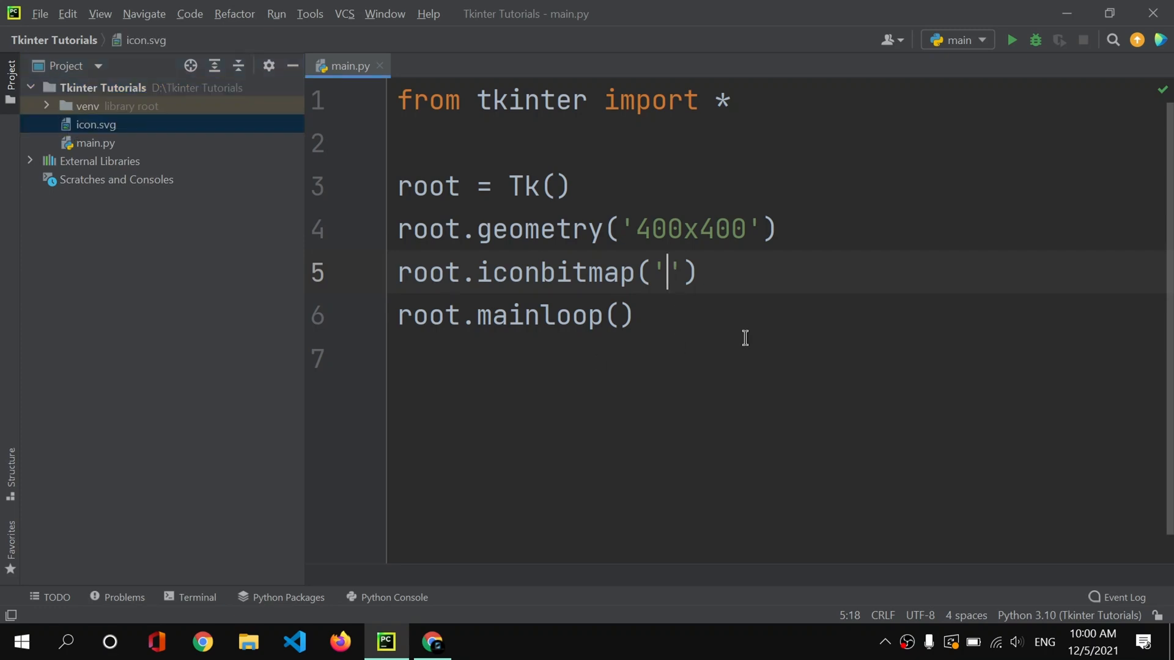
pyautogui.write('icon')
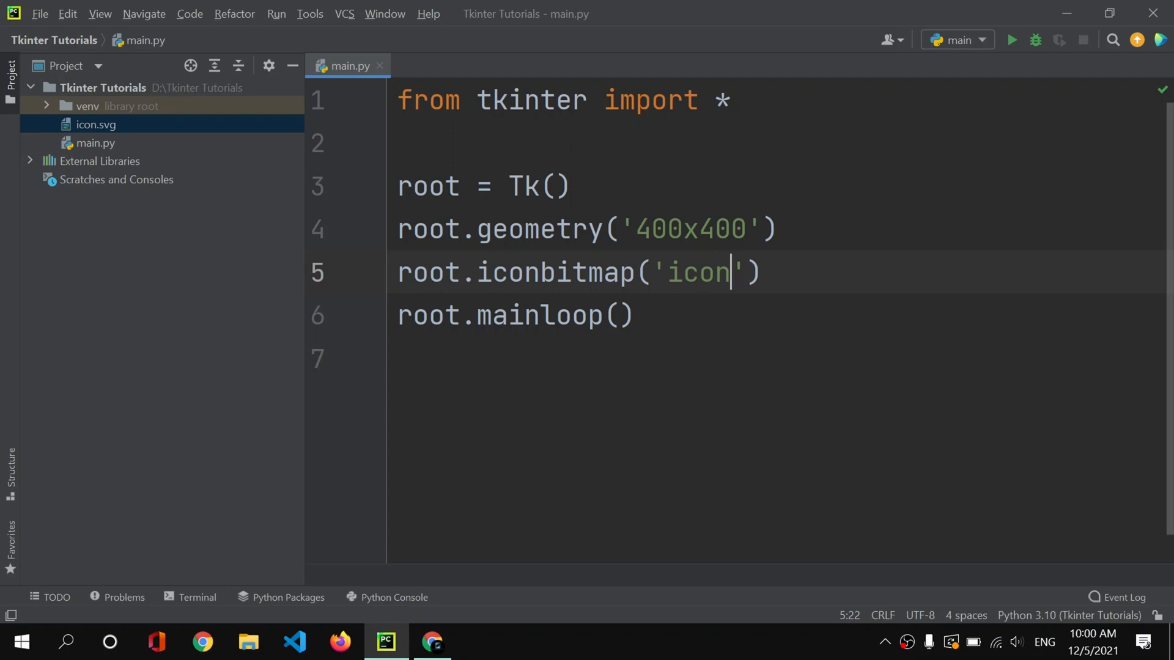
pyautogui.write('.svg')
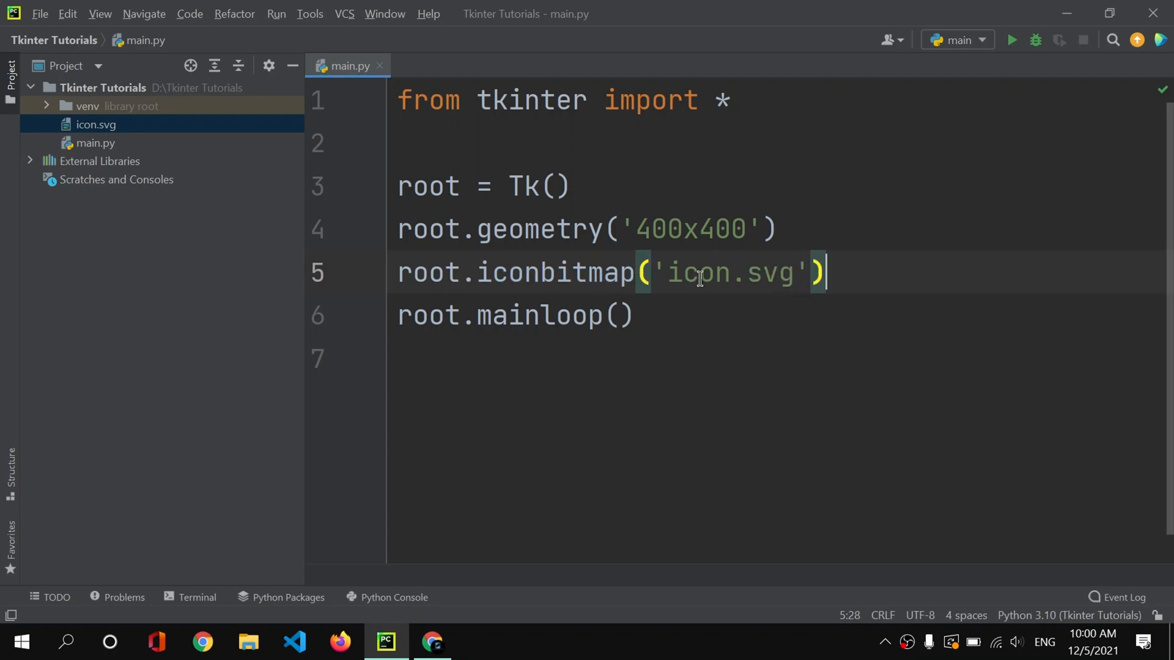
pyautogui.moveTo(832, 277)
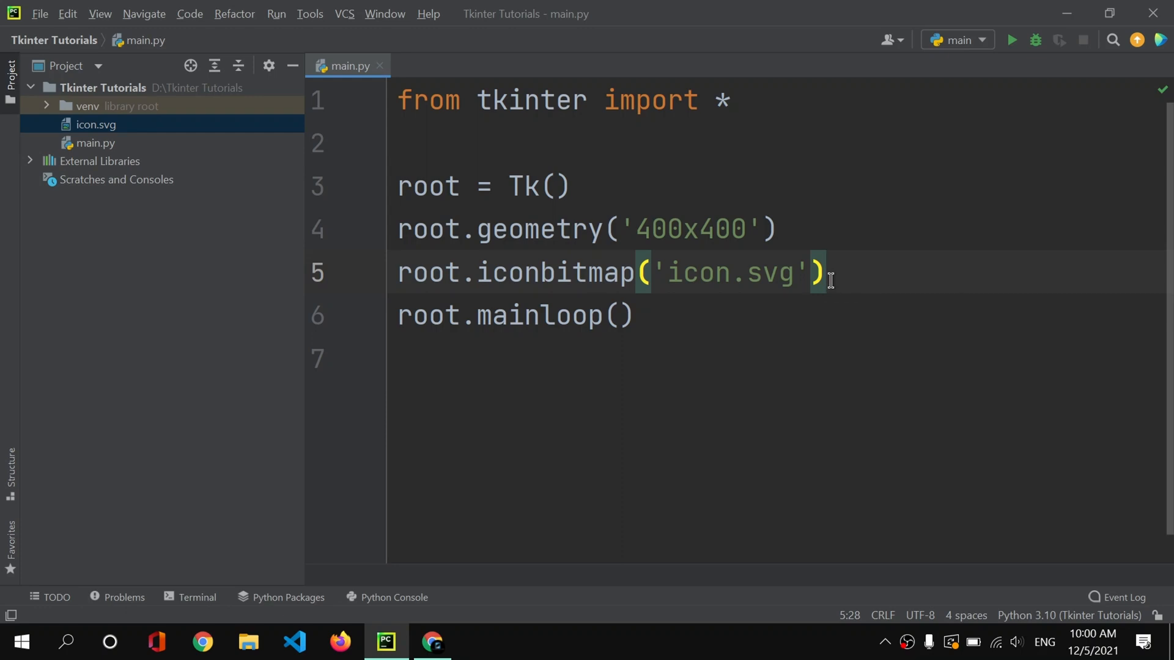
pyautogui.moveTo(785, 267)
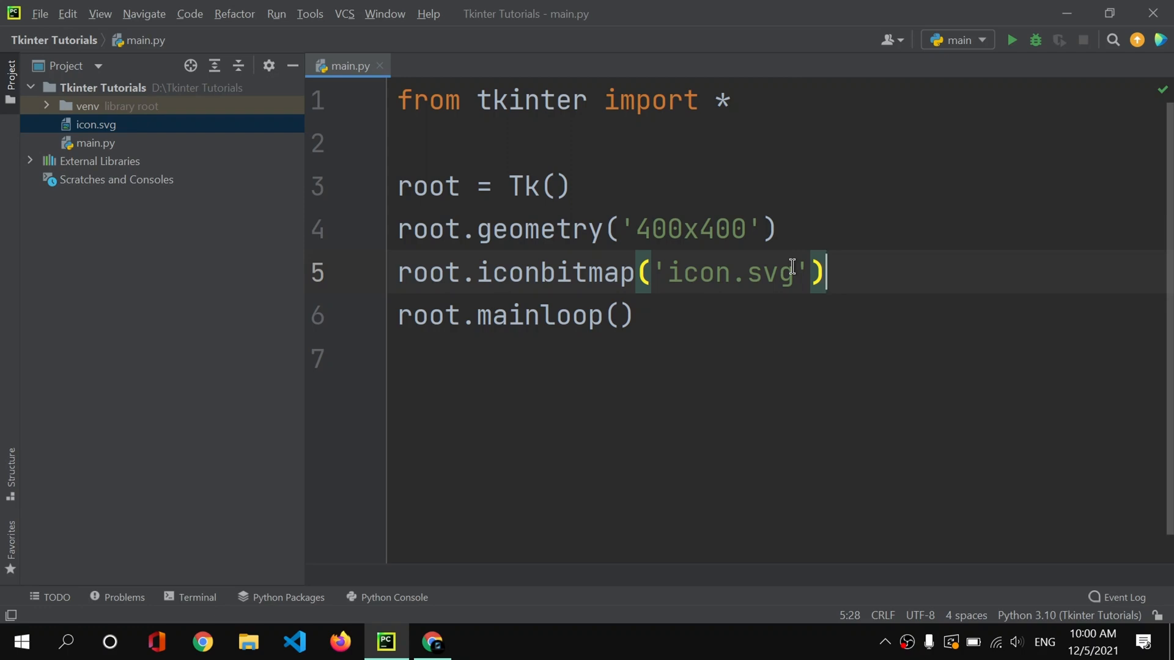
pyautogui.doubleClick(729, 274)
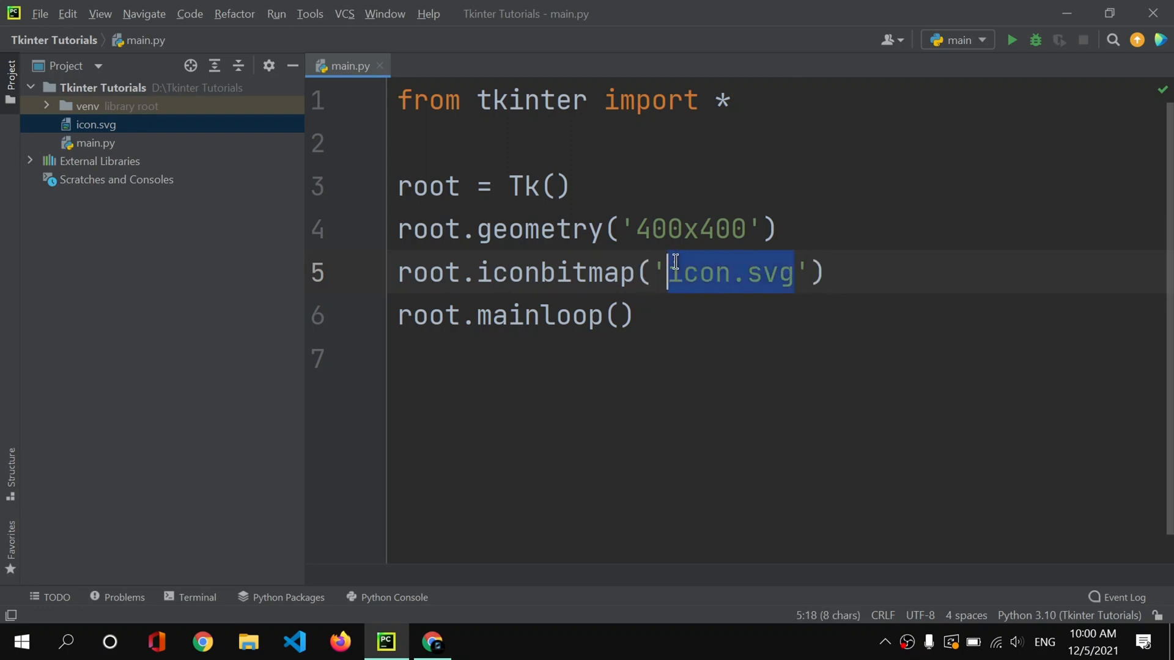
pyautogui.moveTo(91, 132)
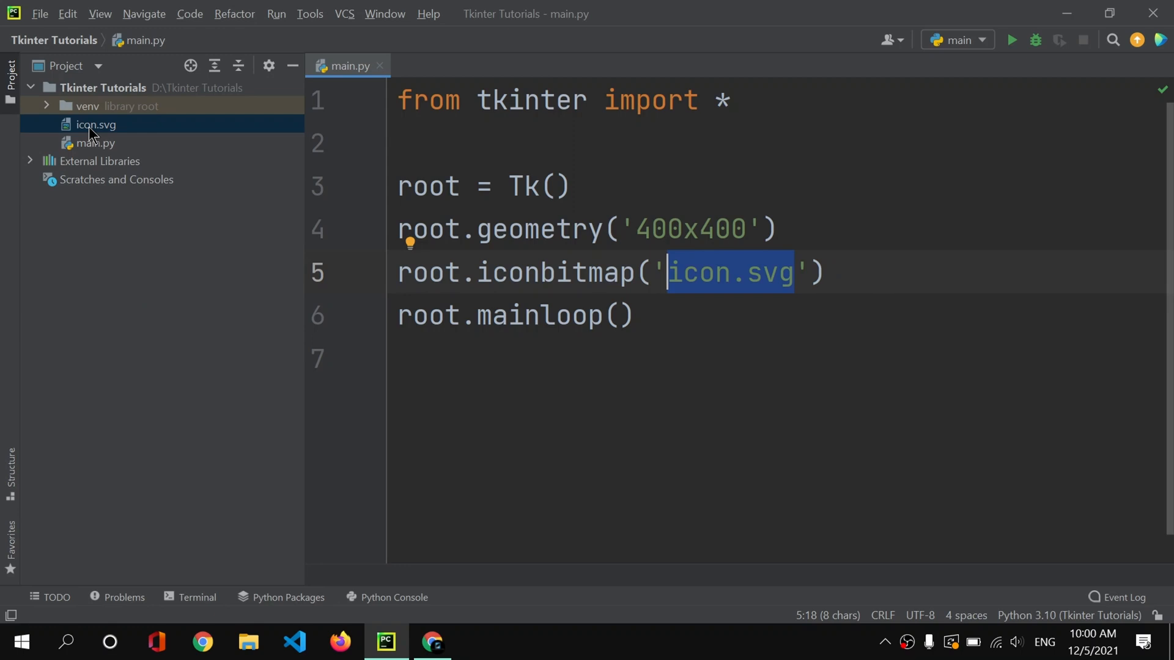
pyautogui.moveTo(138, 153)
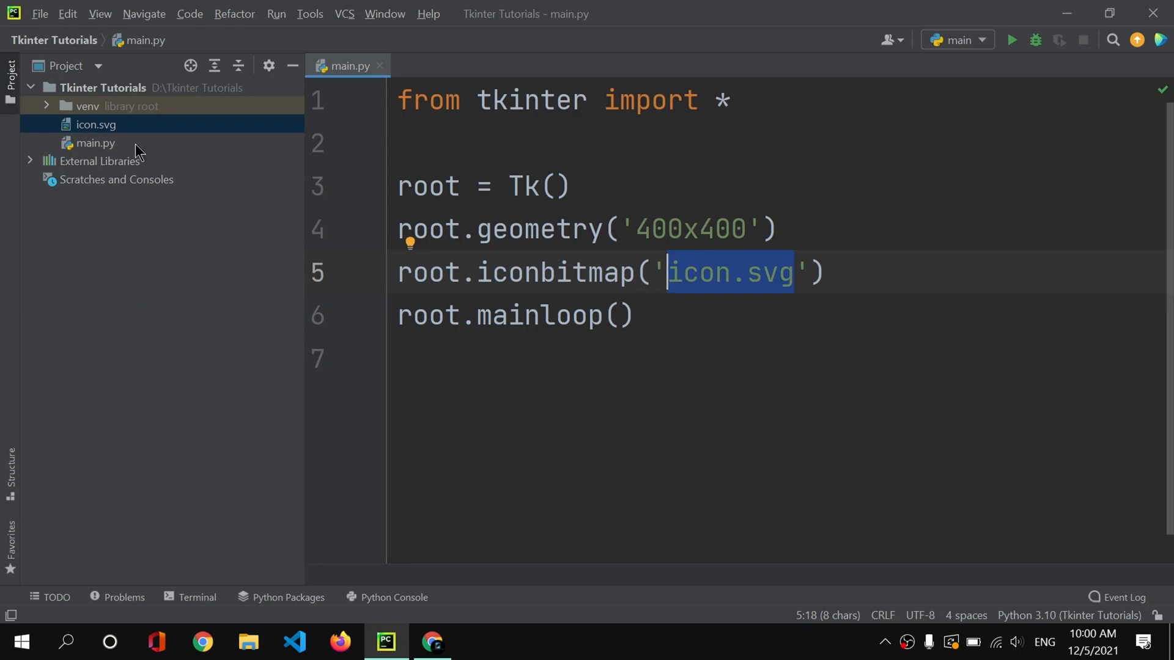
pyautogui.moveTo(152, 133)
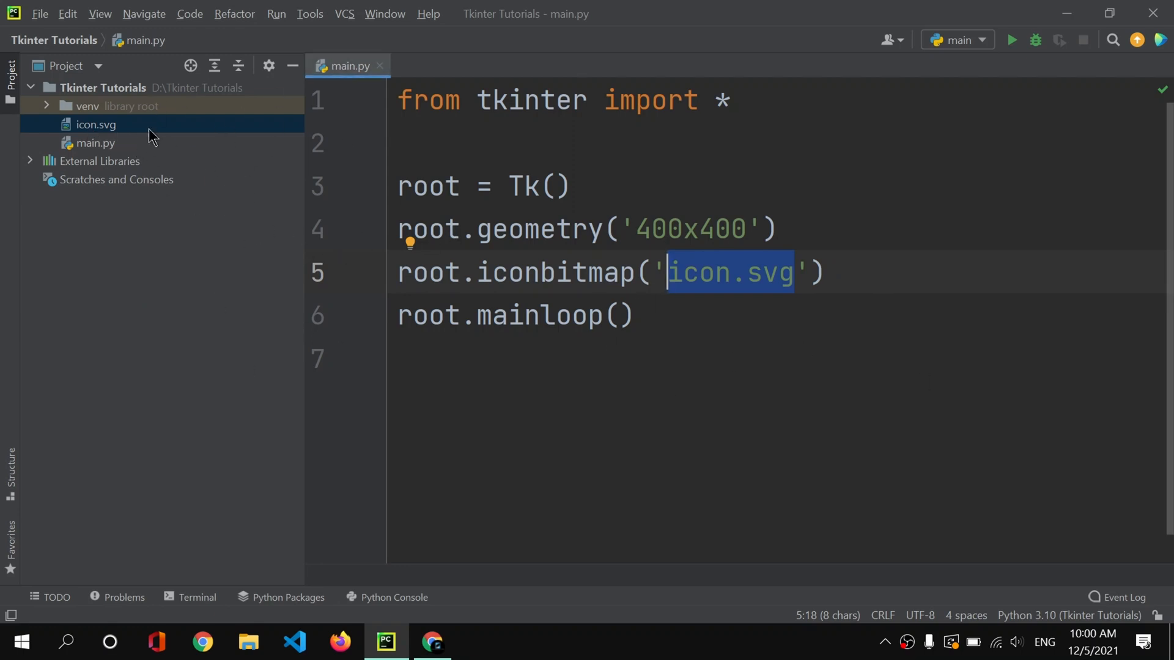
pyautogui.moveTo(90, 90)
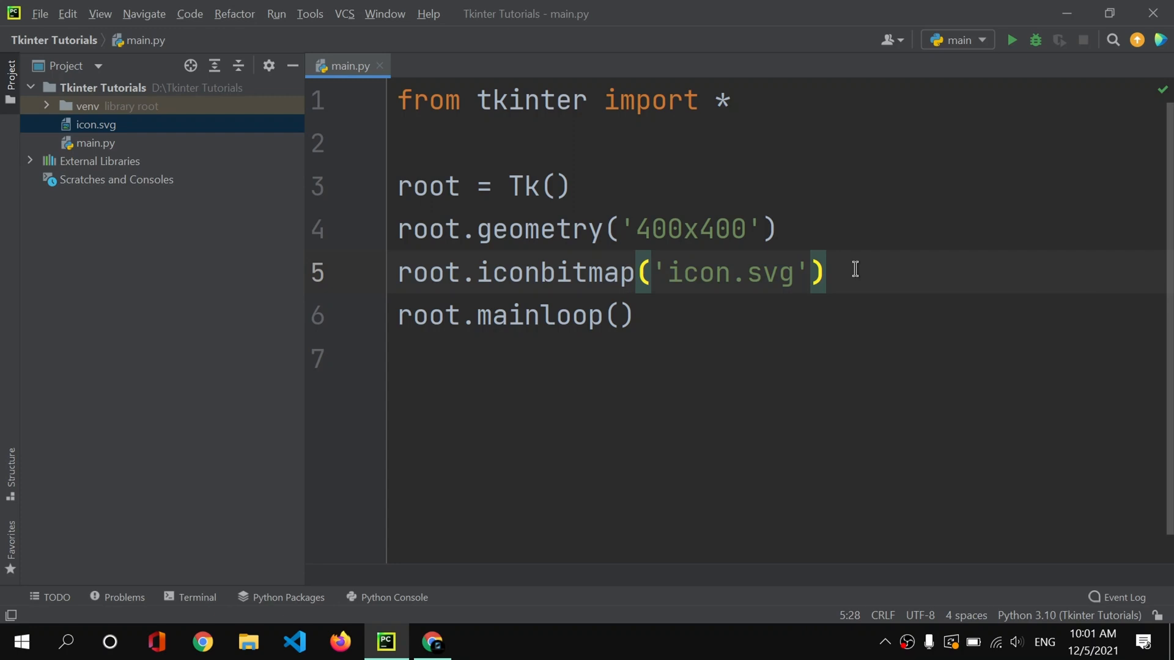
pyautogui.moveTo(1012, 41)
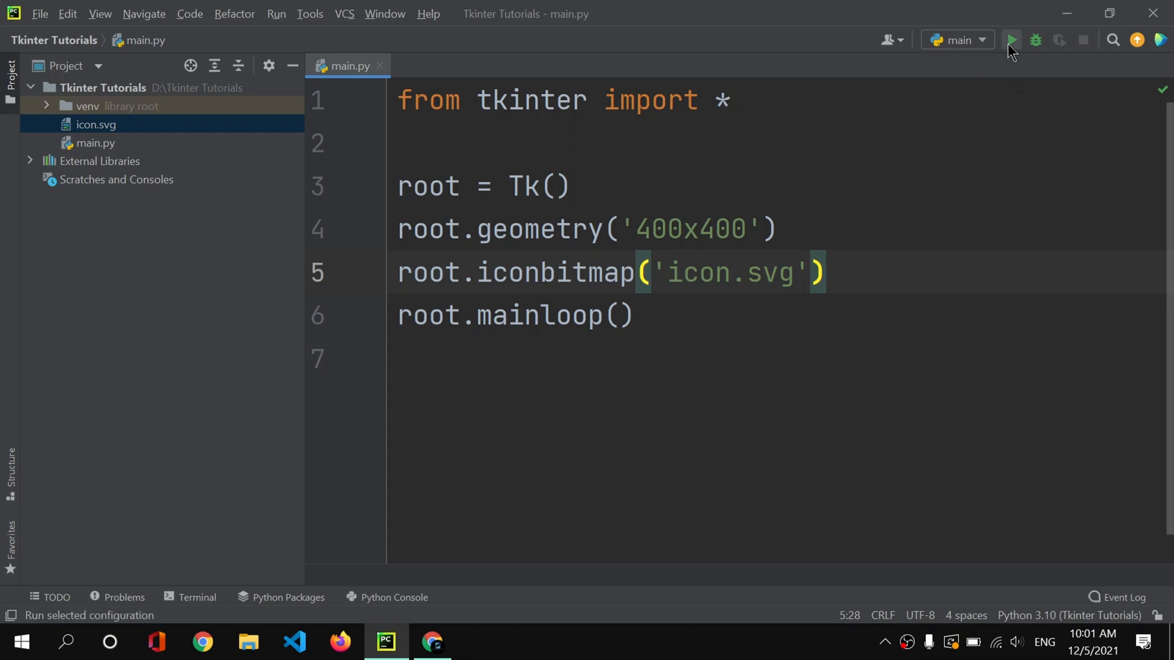
# Run main.py and move the 400x400 Tk window to inspect its title bar
pyautogui.click(1012, 39)
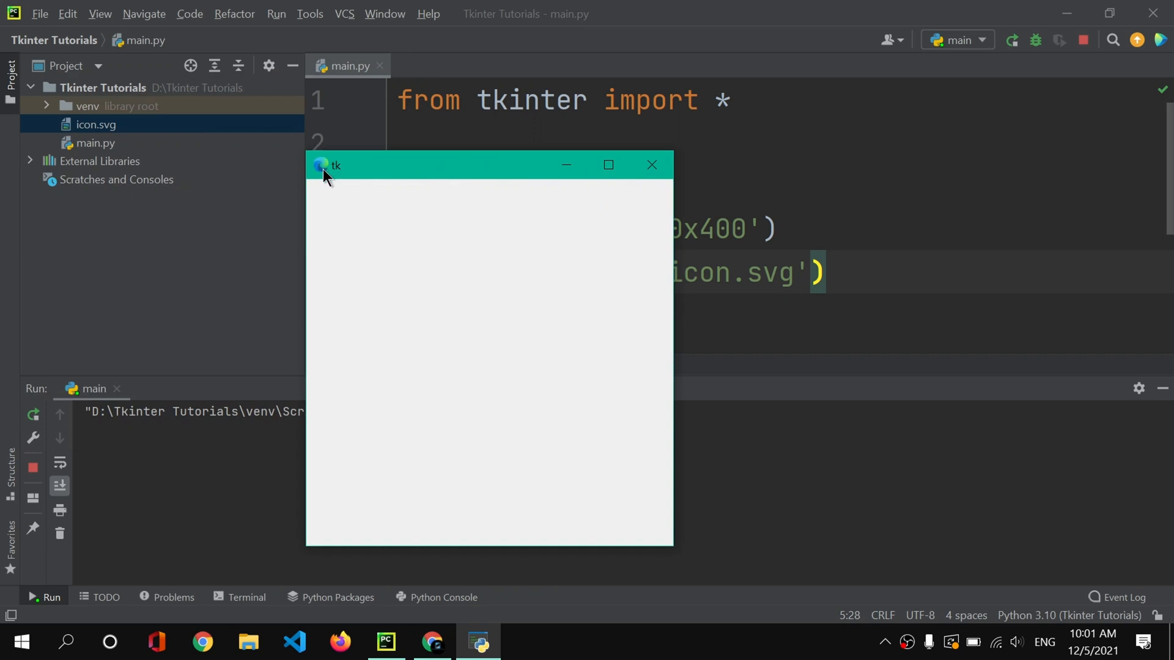
pyautogui.moveTo(335, 165); pyautogui.dragTo(241, 128)
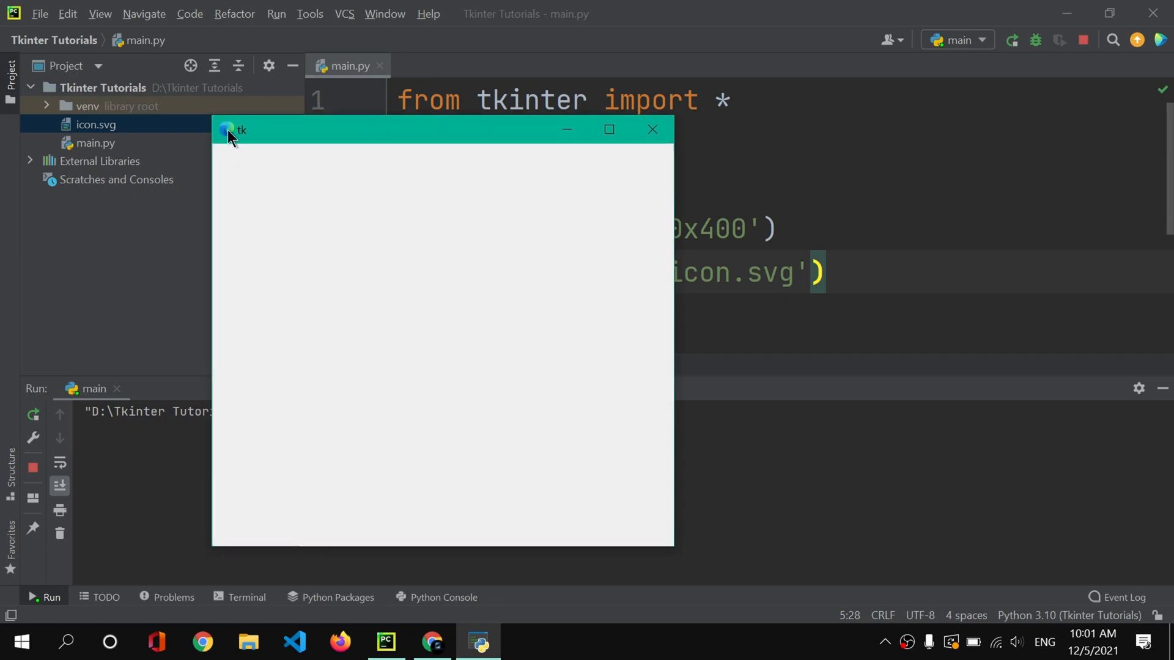
pyautogui.moveTo(245, 145)
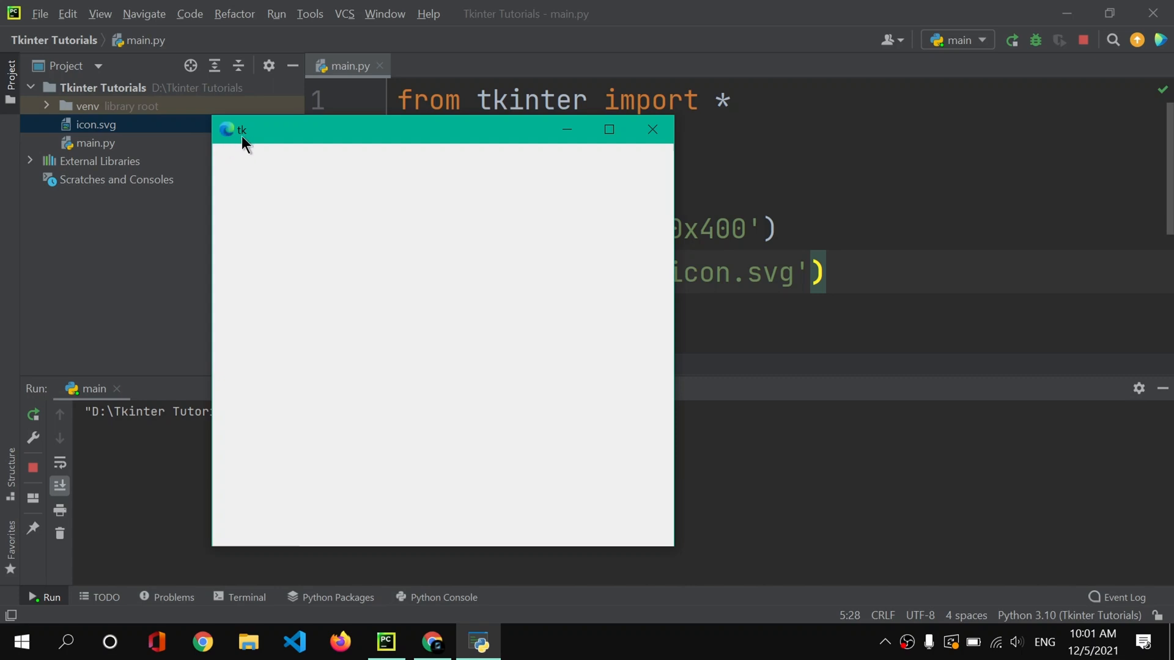
pyautogui.moveTo(653, 130)
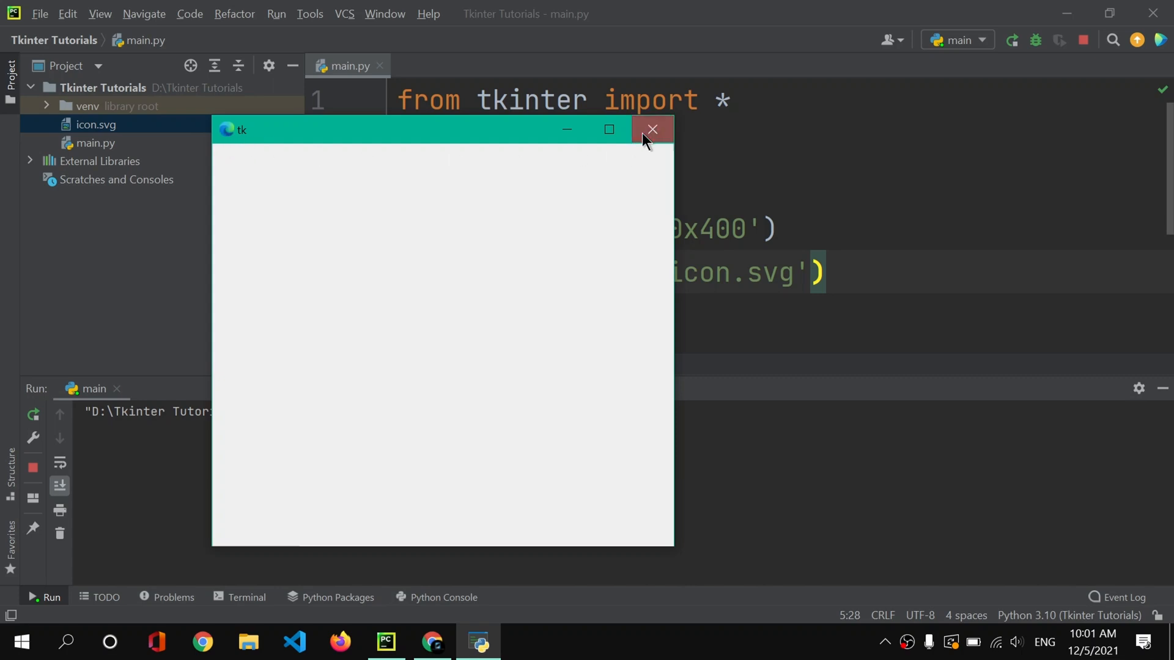
# Rerun the script with the iconbitmap line disabled and enabled to compare title-bar icons, then close it
pyautogui.click(653, 129)
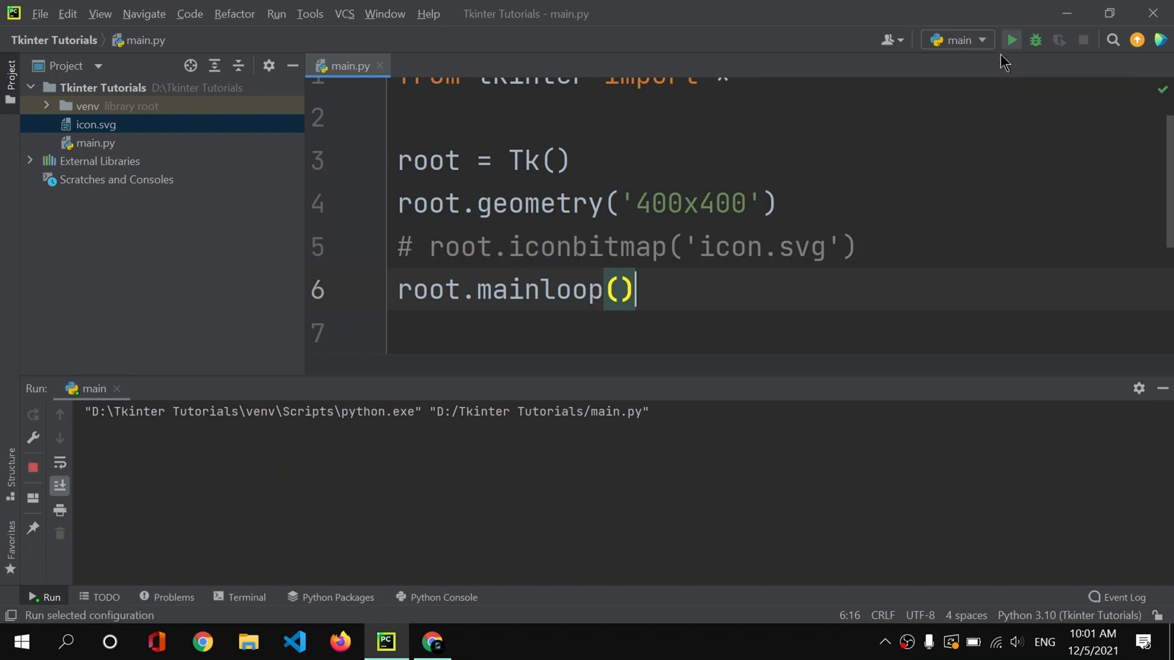
pyautogui.click(1010, 40)
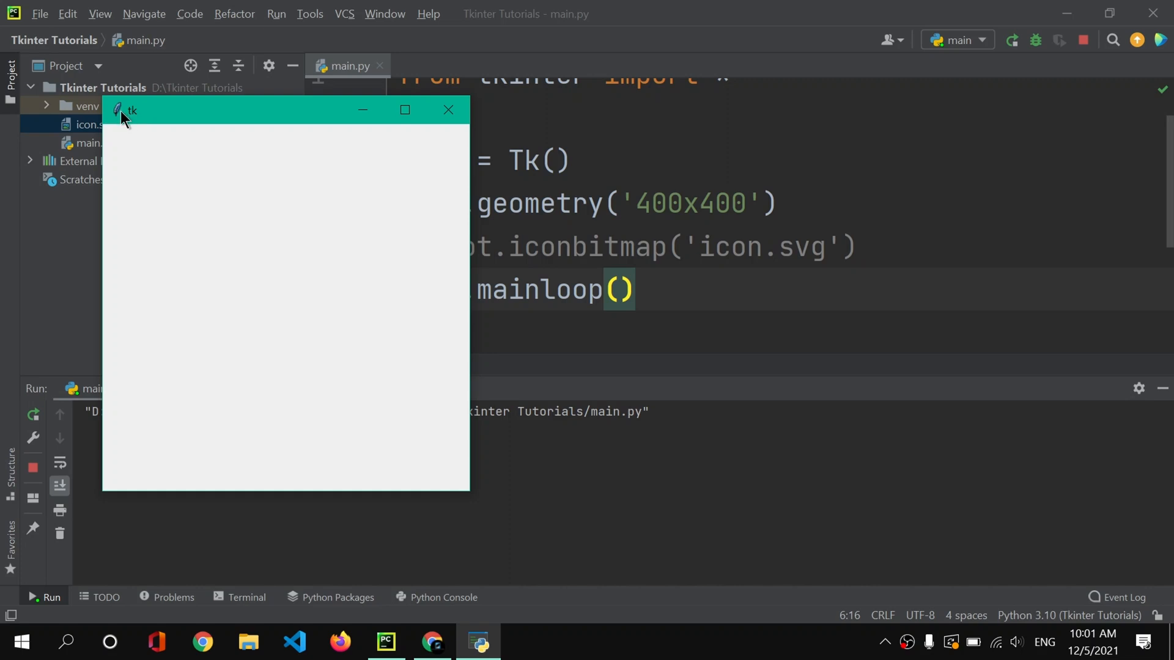
pyautogui.click(448, 110)
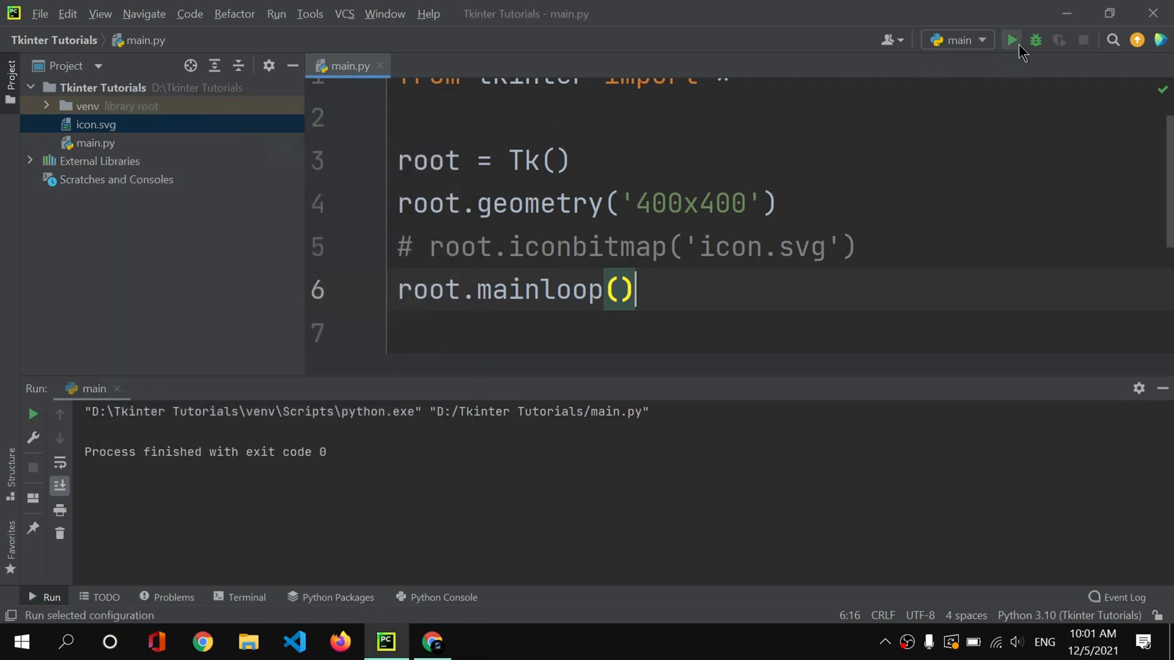
pyautogui.click(1011, 39)
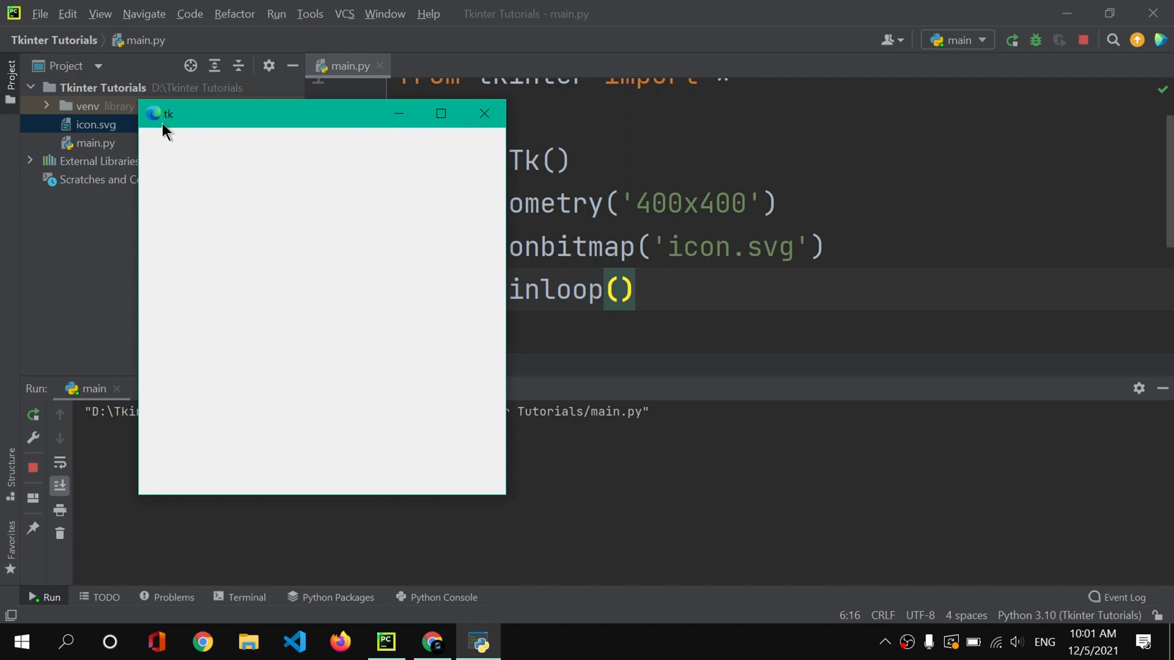
pyautogui.moveTo(126, 100)
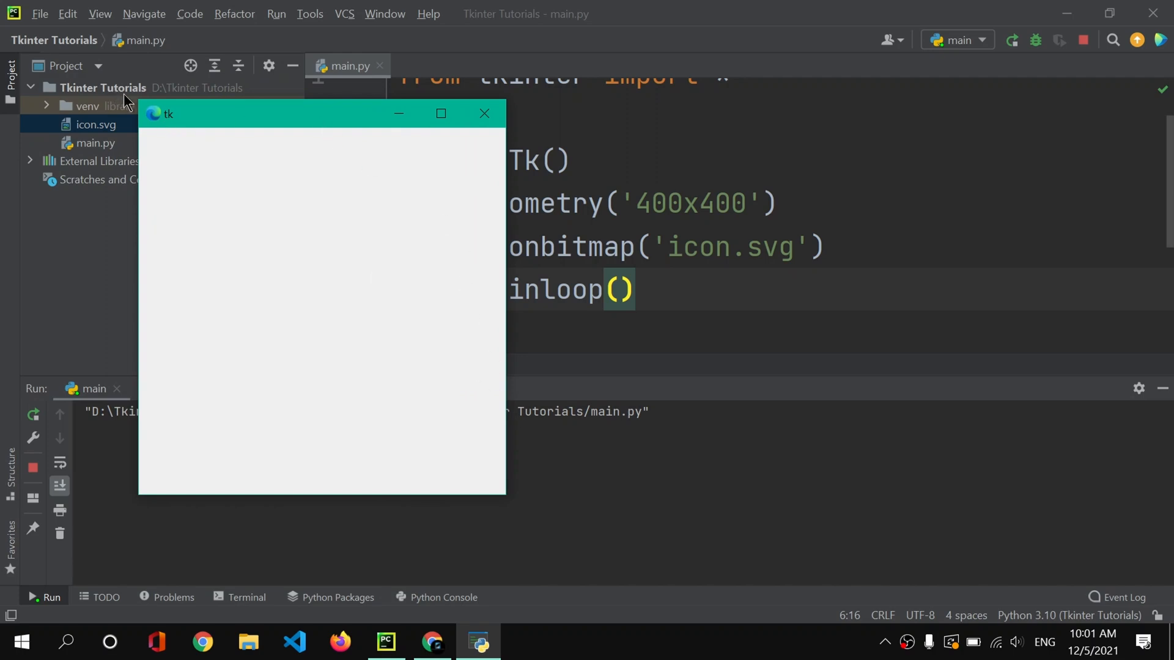
pyautogui.moveTo(160, 125)
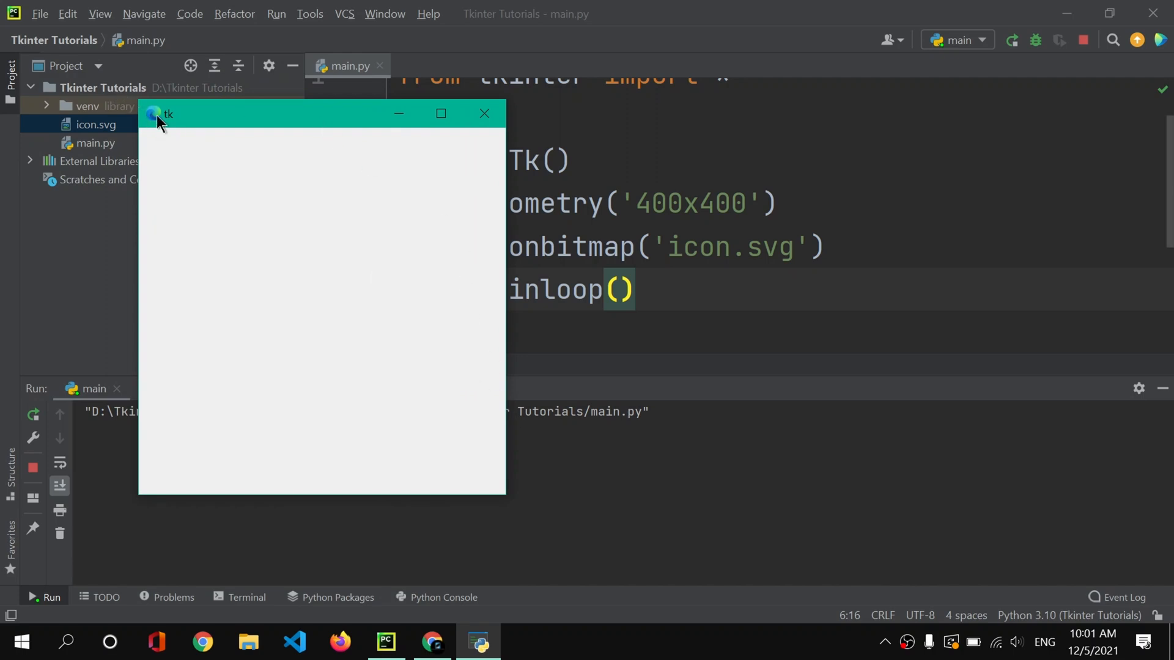
pyautogui.moveTo(484, 114)
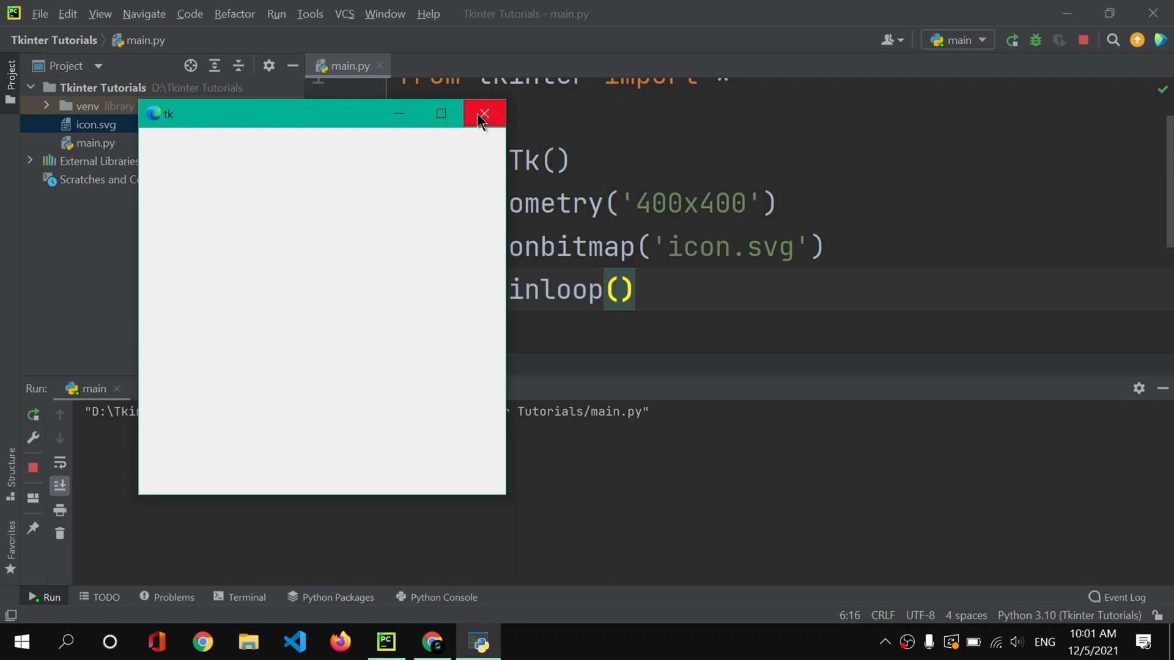
pyautogui.click(484, 113)
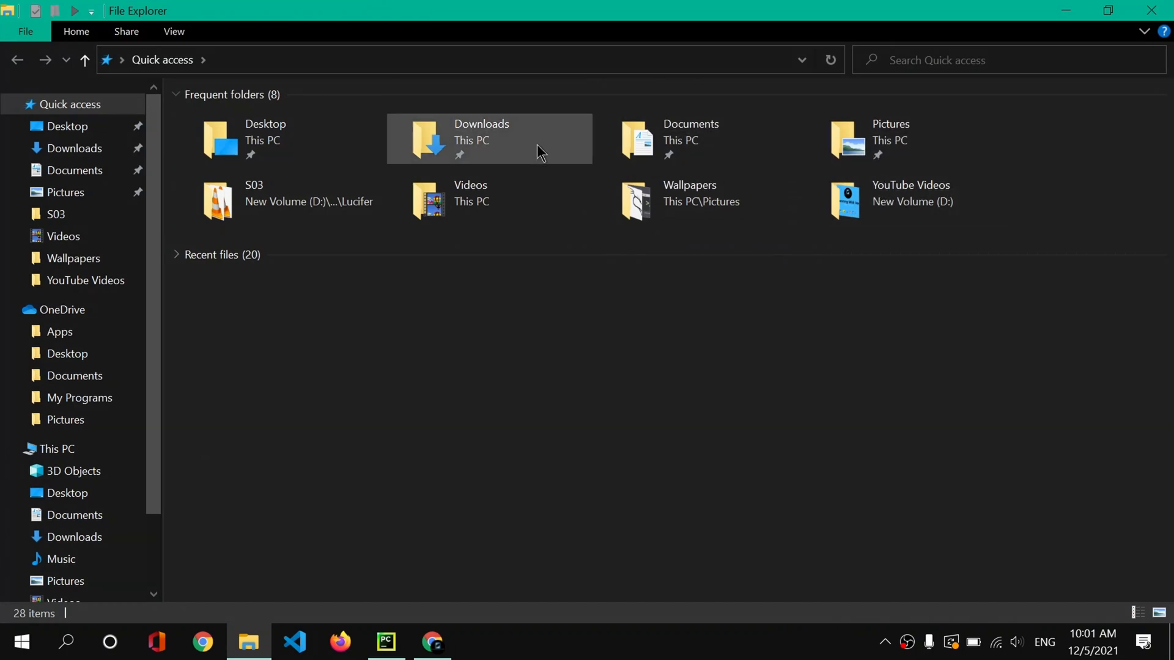
# Rename the notepad icon in Downloads to 'icon1' and go to New Volume (D:)
pyautogui.doubleClick(482, 138)
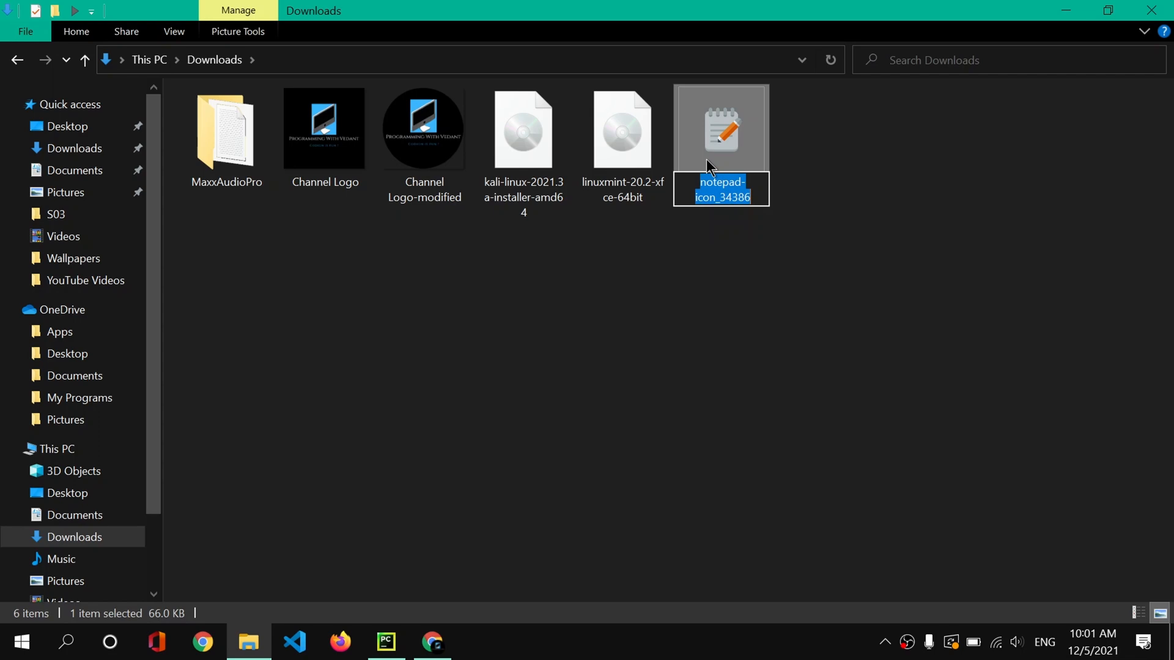
pyautogui.write('icon')
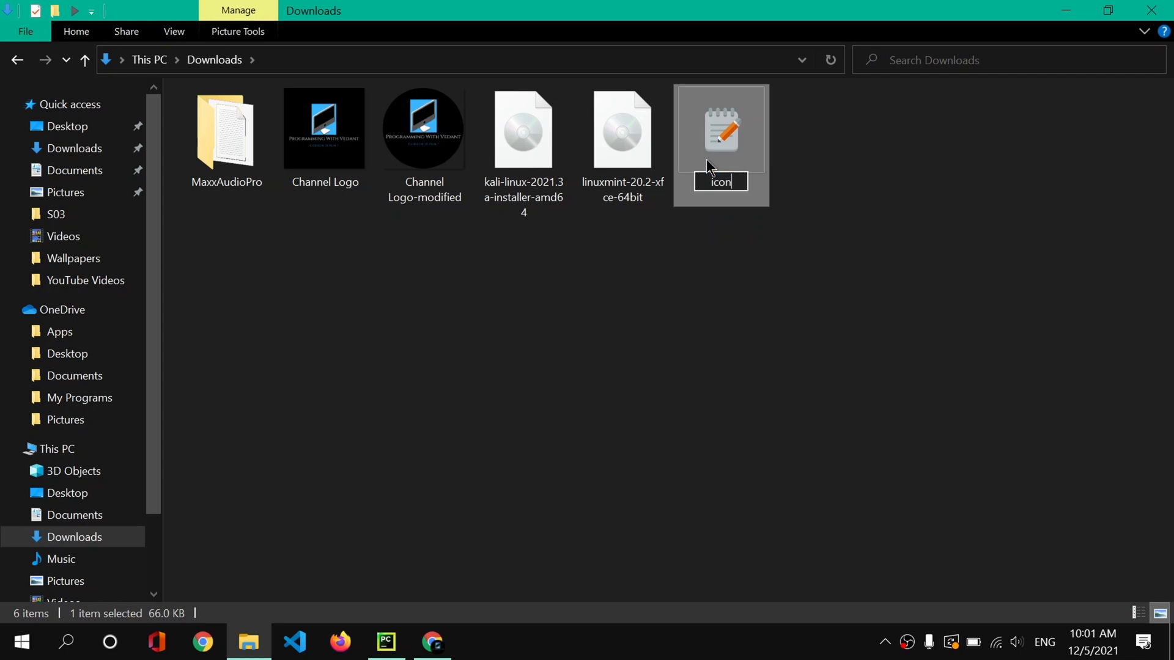
pyautogui.press('Enter')
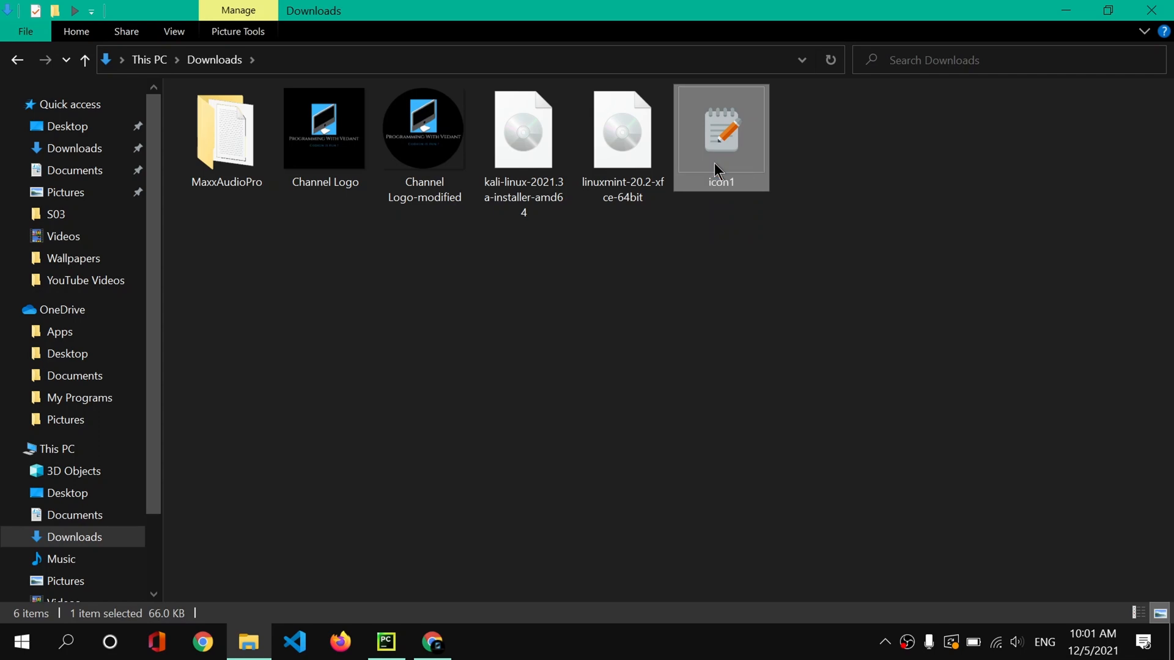
pyautogui.scroll(-3)
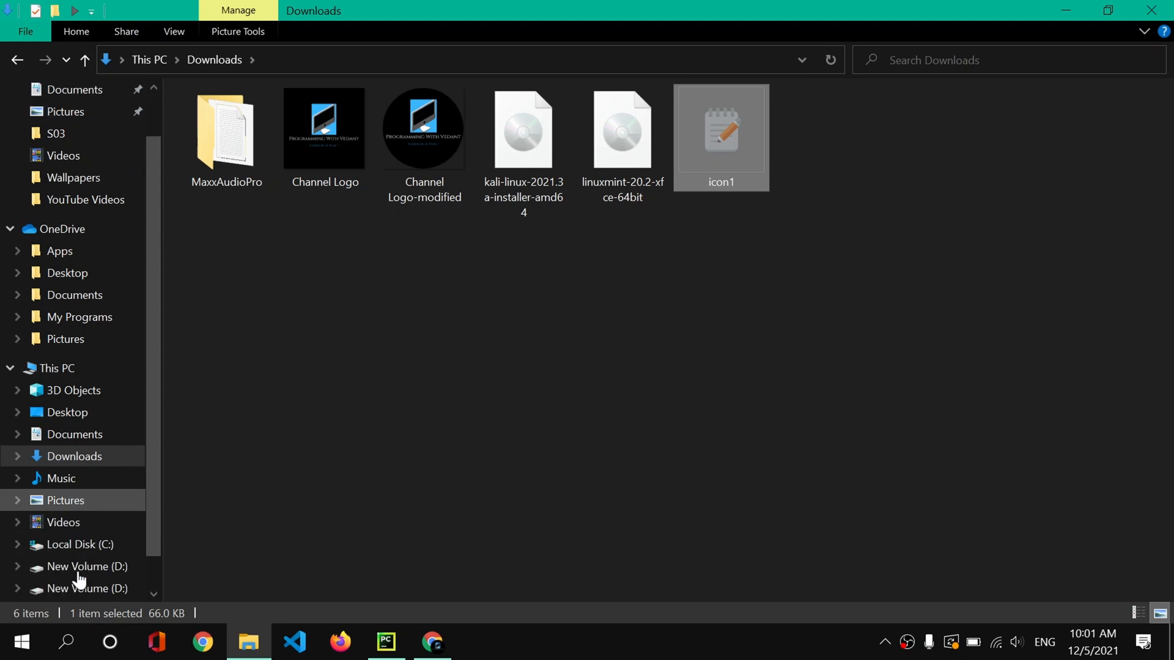
pyautogui.click(85, 568)
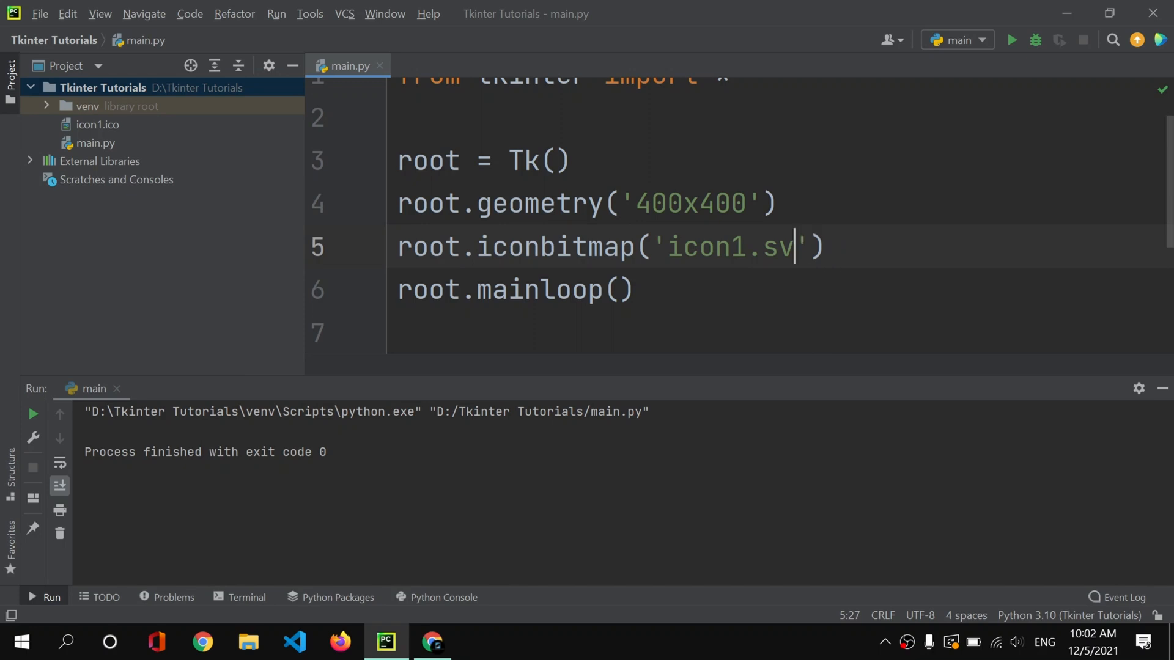
# Correct the iconbitmap argument to 'icon1.ico'
pyautogui.press('Backspace')
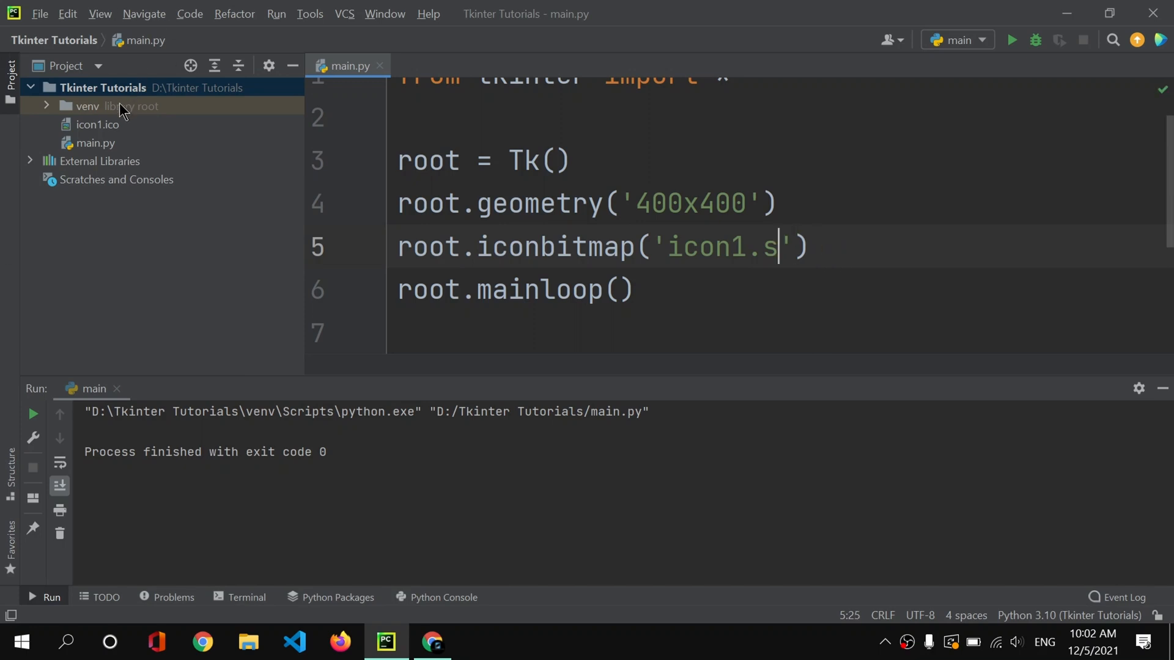
pyautogui.moveTo(319, 154)
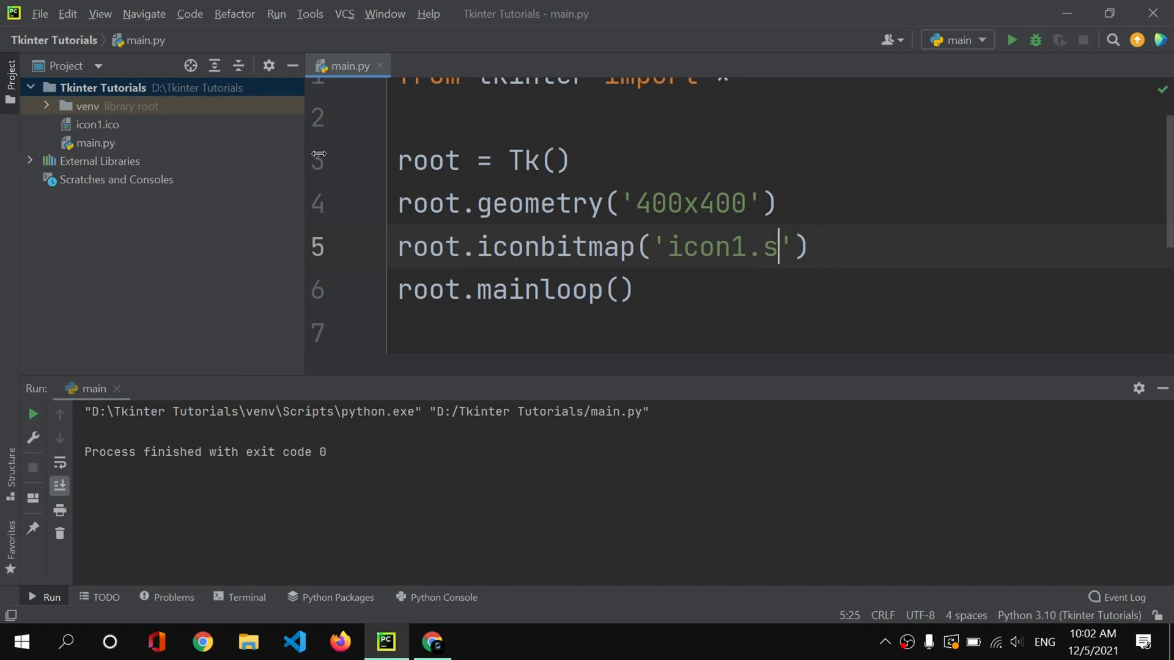
pyautogui.write('co')
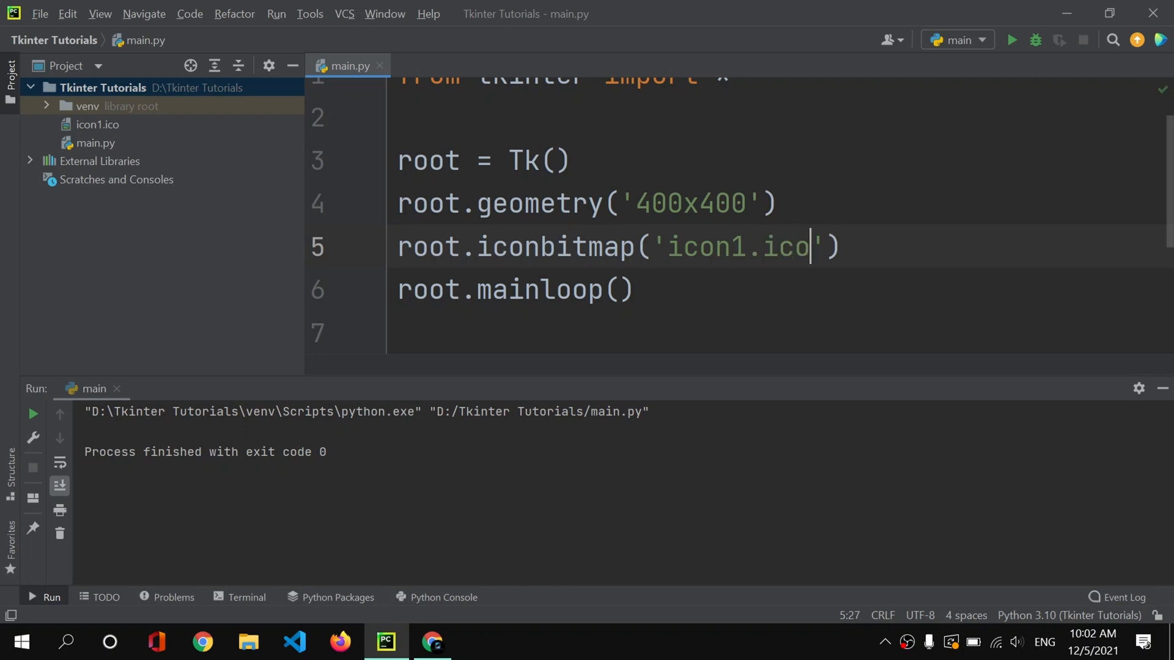
pyautogui.click(570, 161)
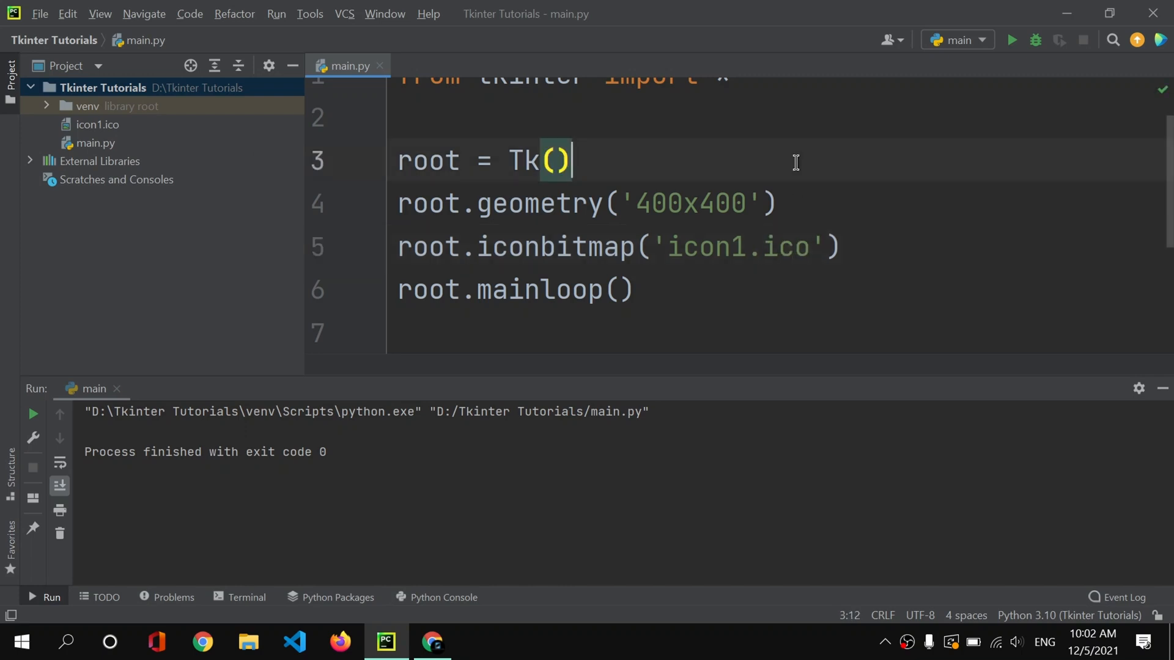
pyautogui.moveTo(1012, 39)
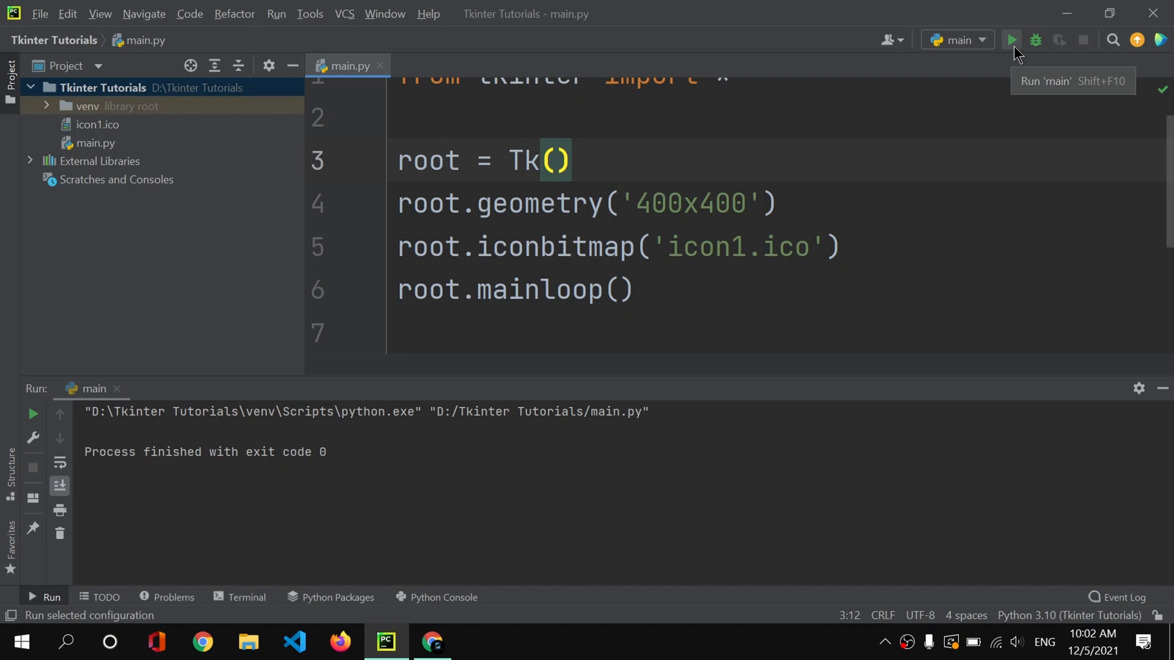
# Run the script, check the notepad icon in the title bar and close the window
pyautogui.click(1012, 41)
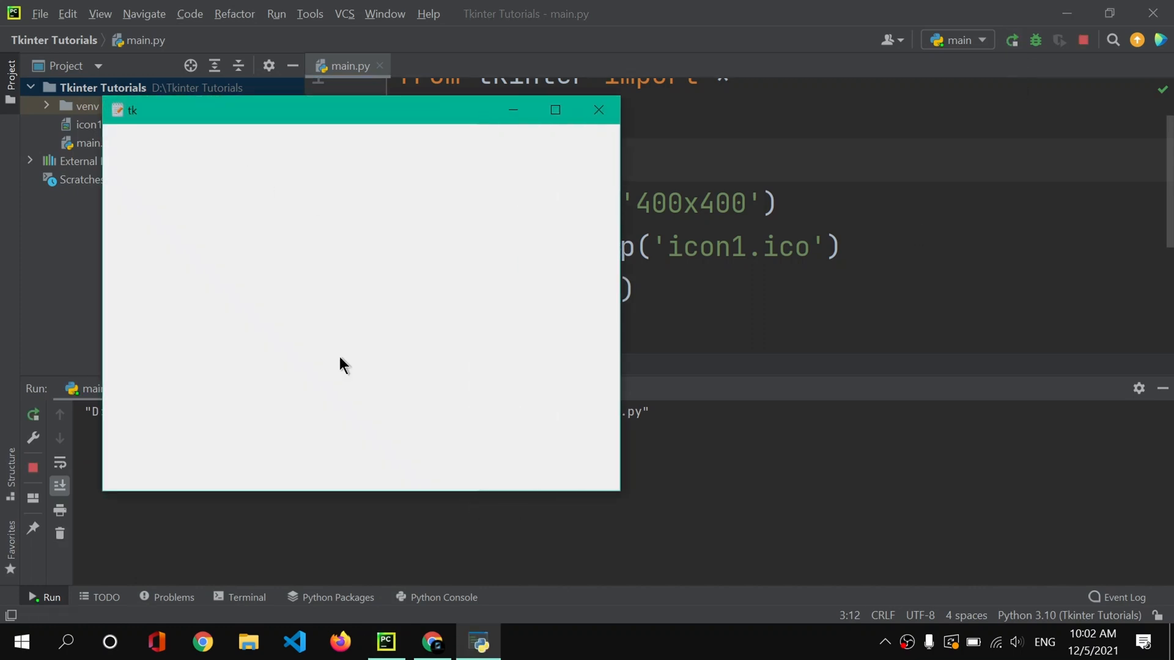
pyautogui.moveTo(360, 109); pyautogui.dragTo(455, 146)
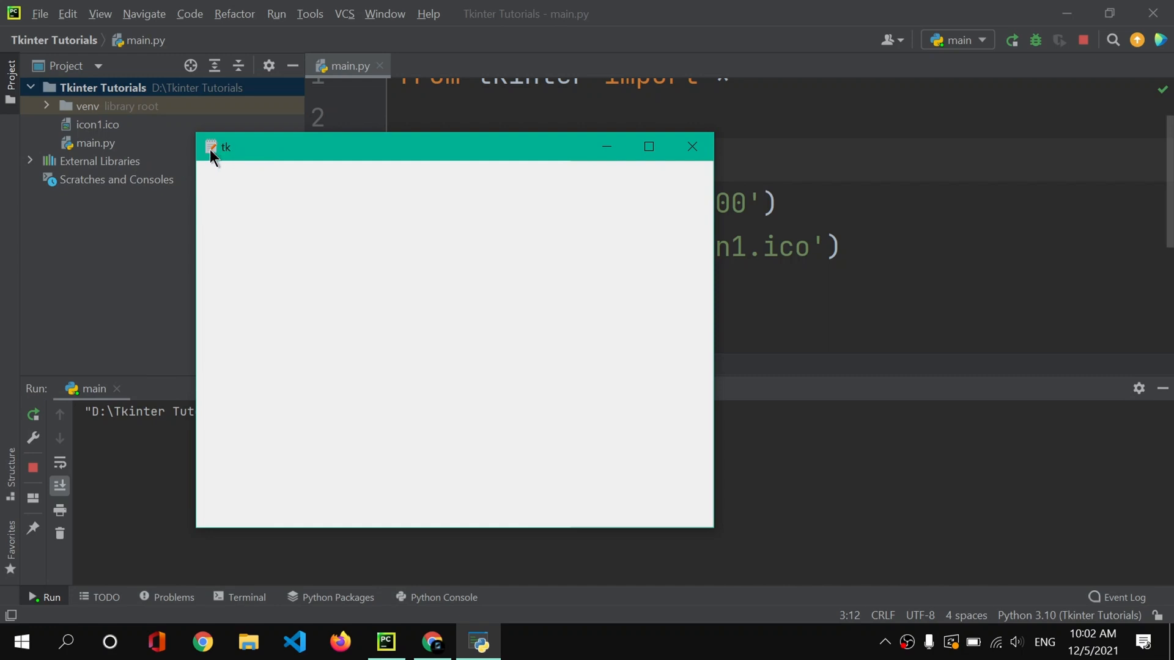
pyautogui.moveTo(236, 165)
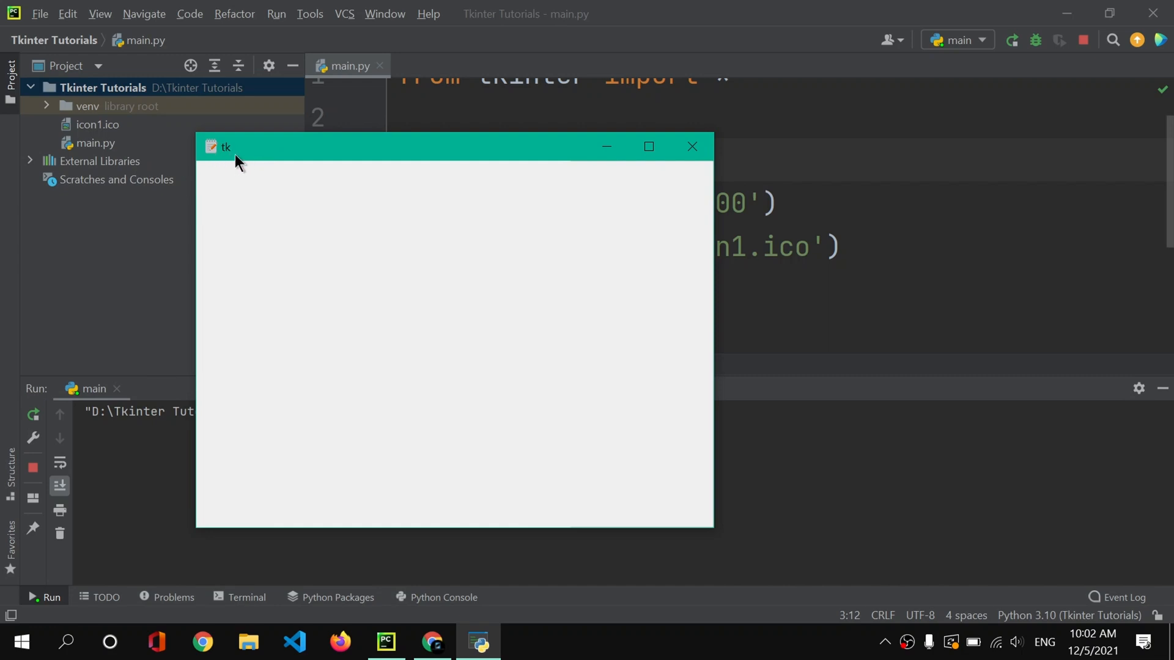
pyautogui.moveTo(692, 146)
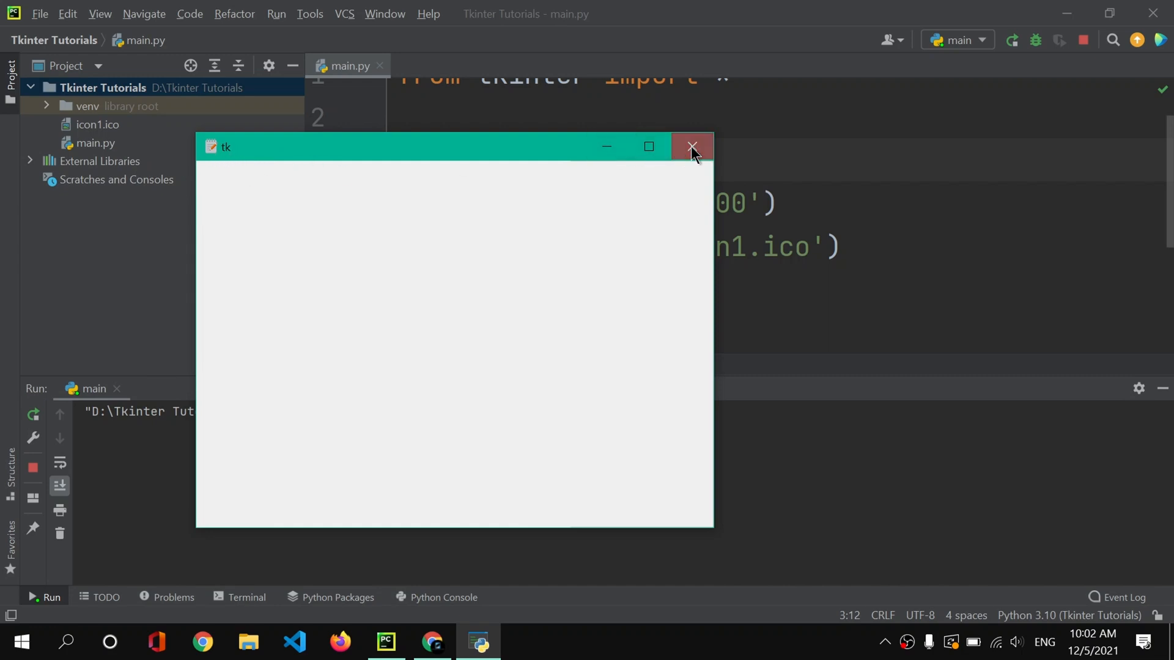
pyautogui.click(691, 147)
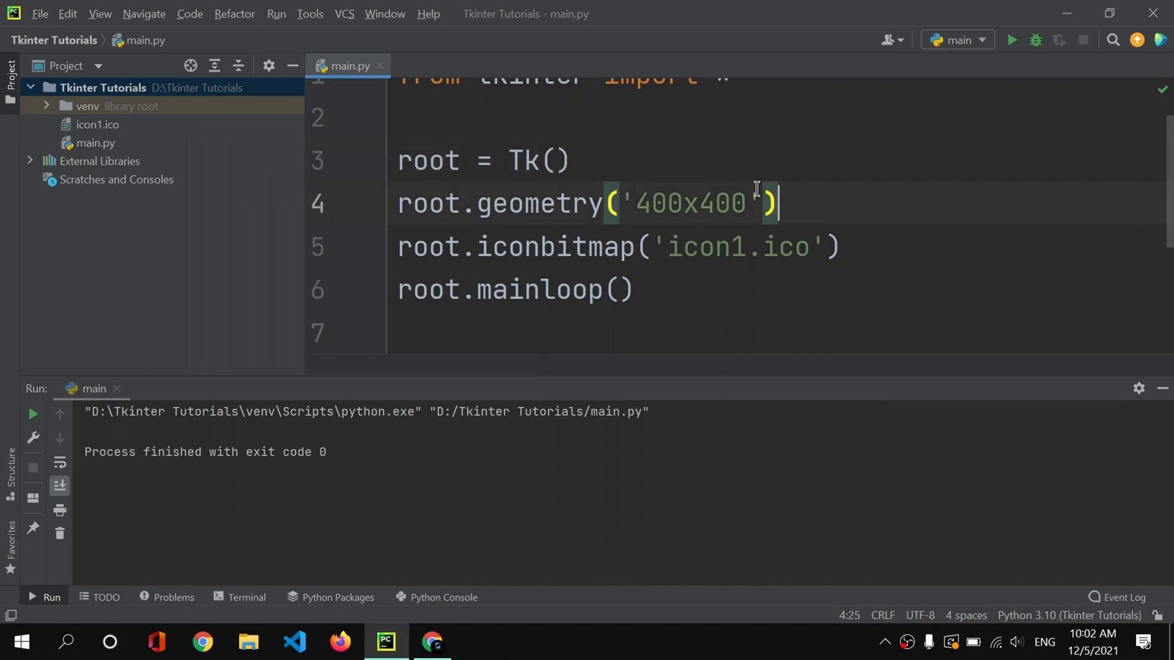
# Add root.title('EditIt') after the geometry line and run the script
pyautogui.write('root.')
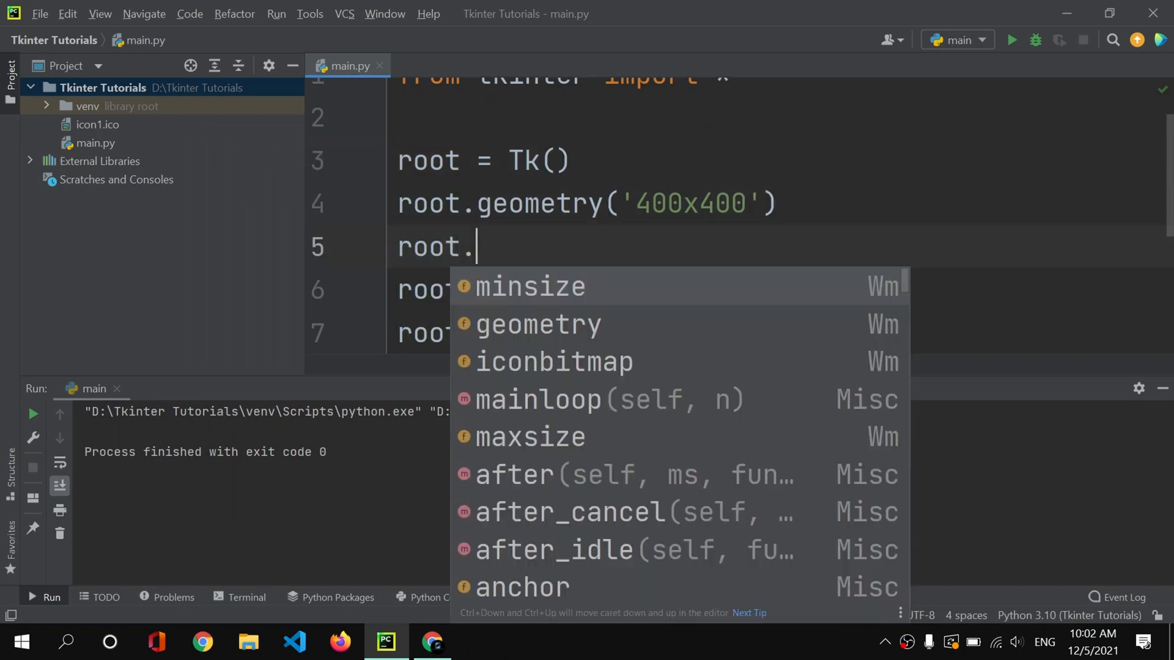
pyautogui.write('title')
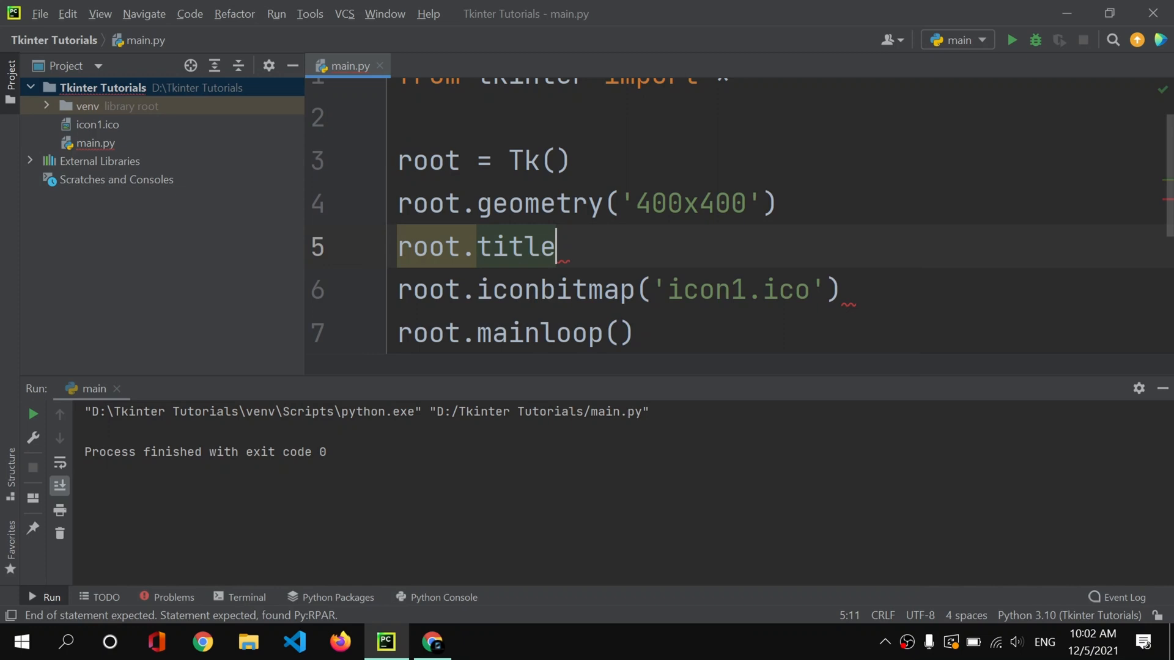
pyautogui.write("('')")
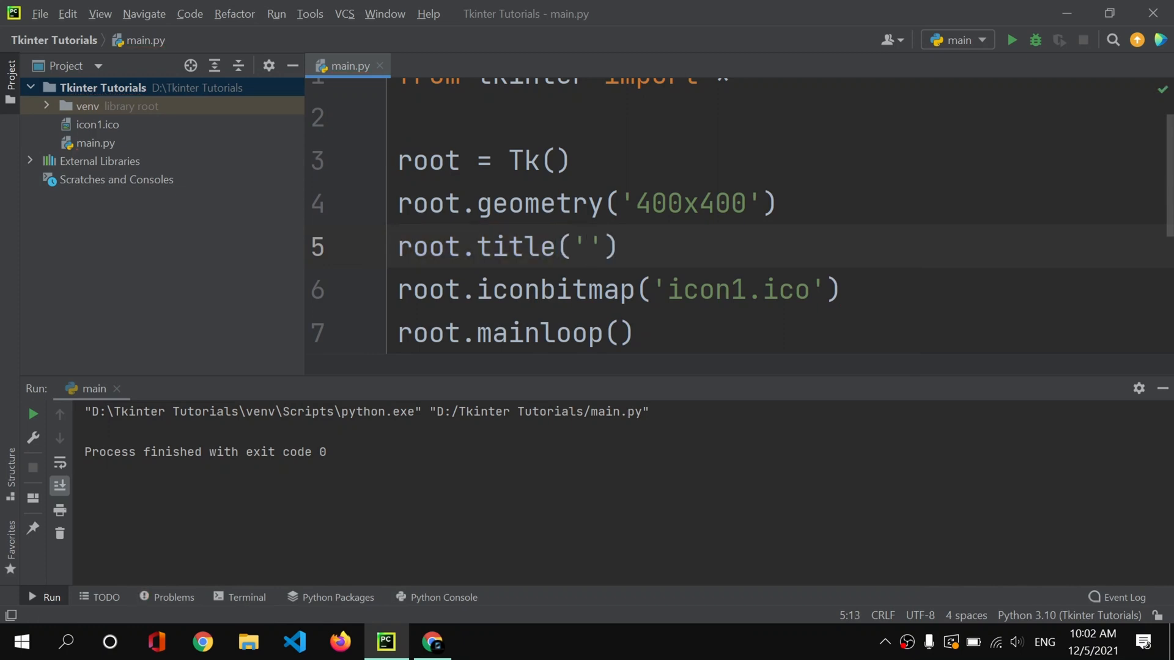
pyautogui.write('A ba')
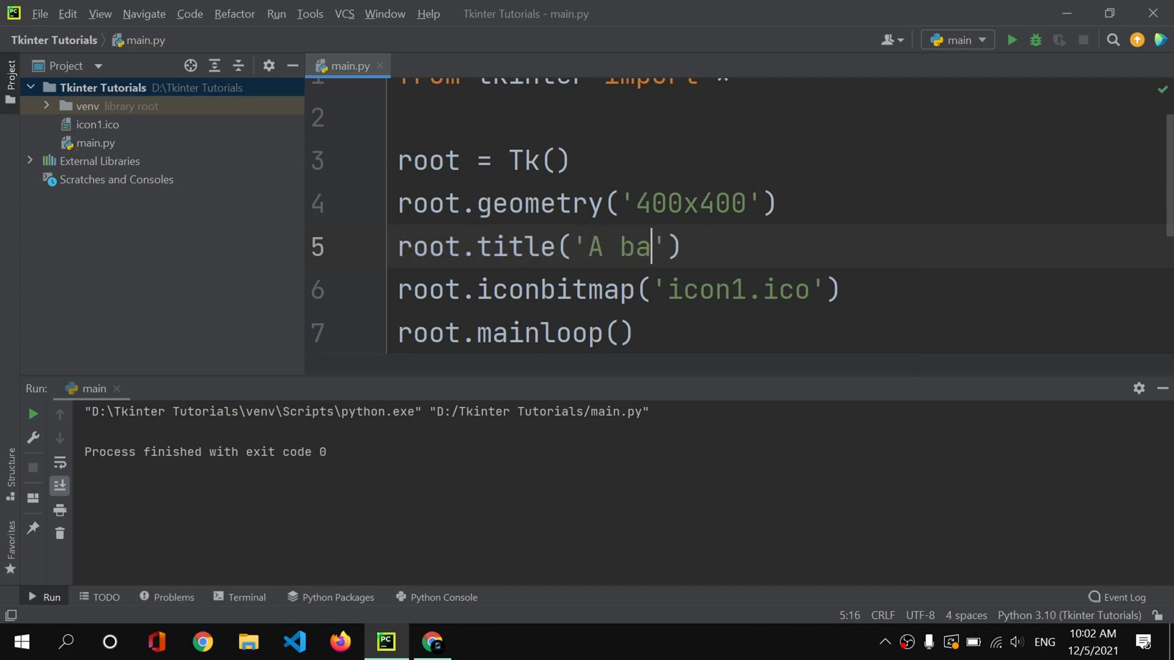
pyautogui.write('sic')
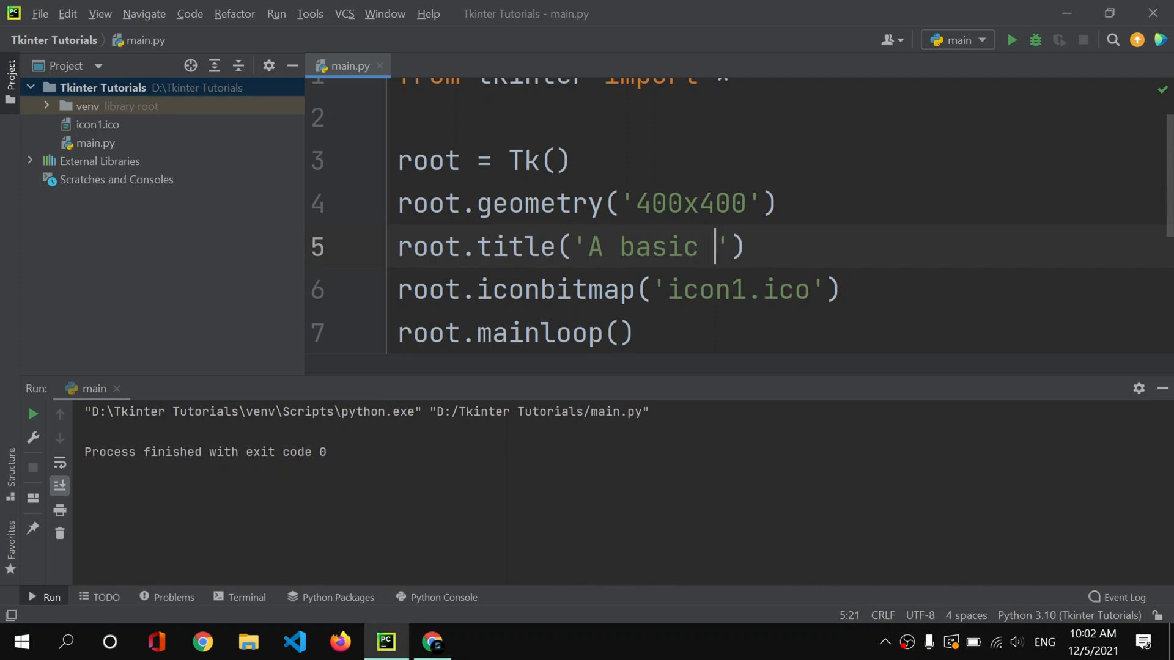
pyautogui.press('BackSpace')
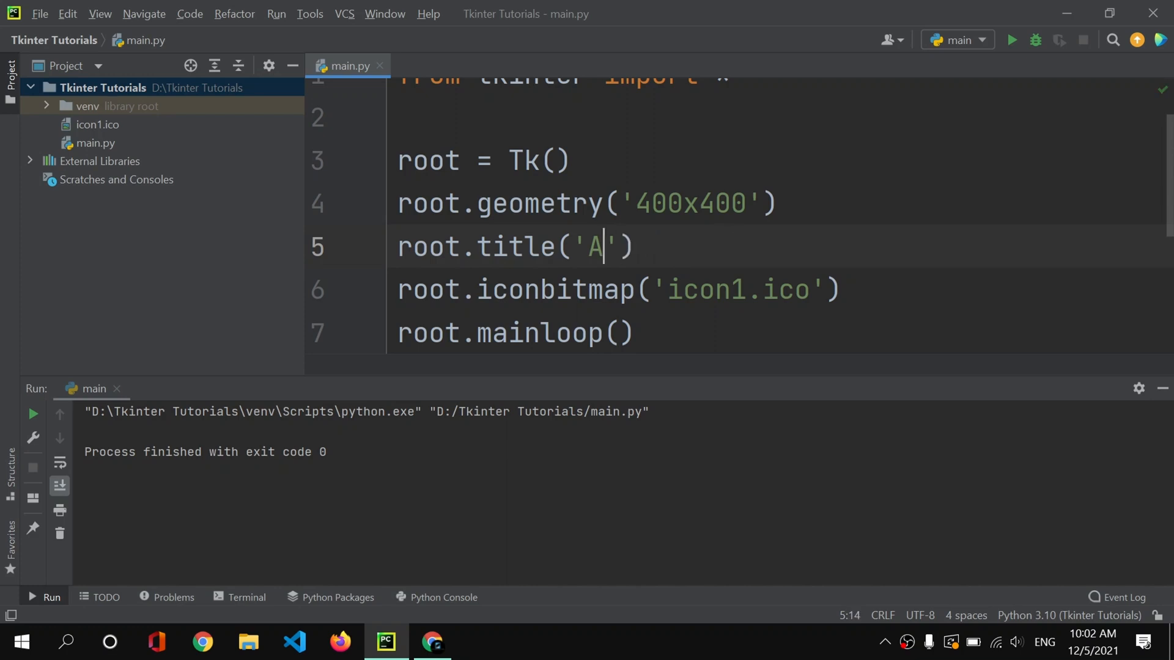
pyautogui.write('extE')
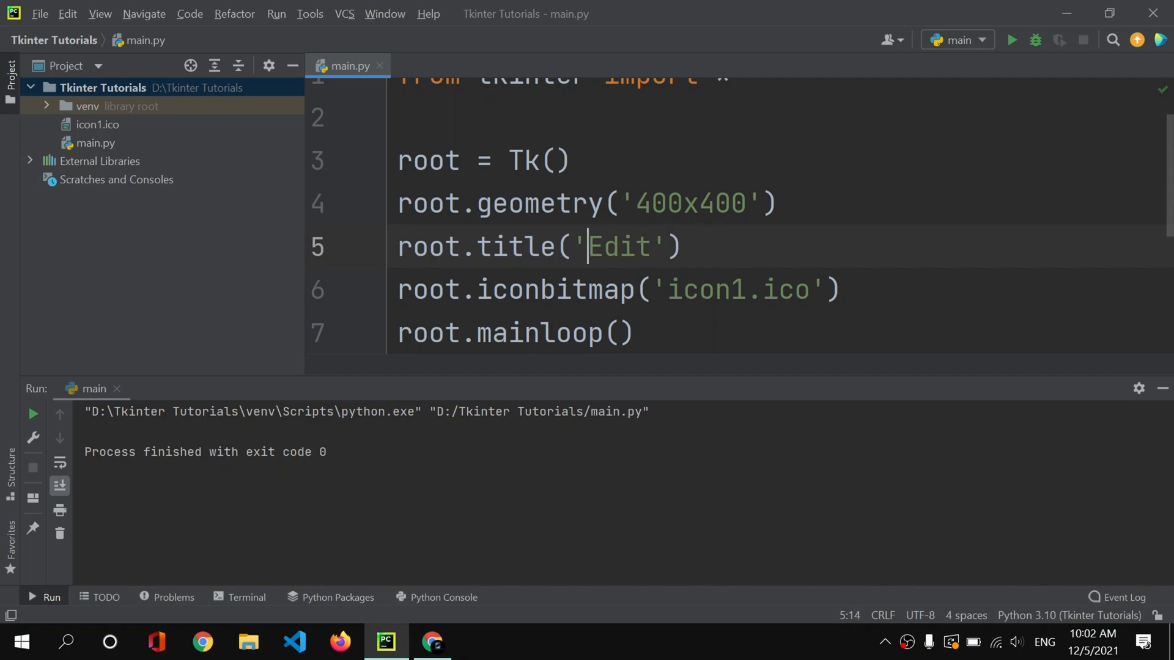
pyautogui.write('It')
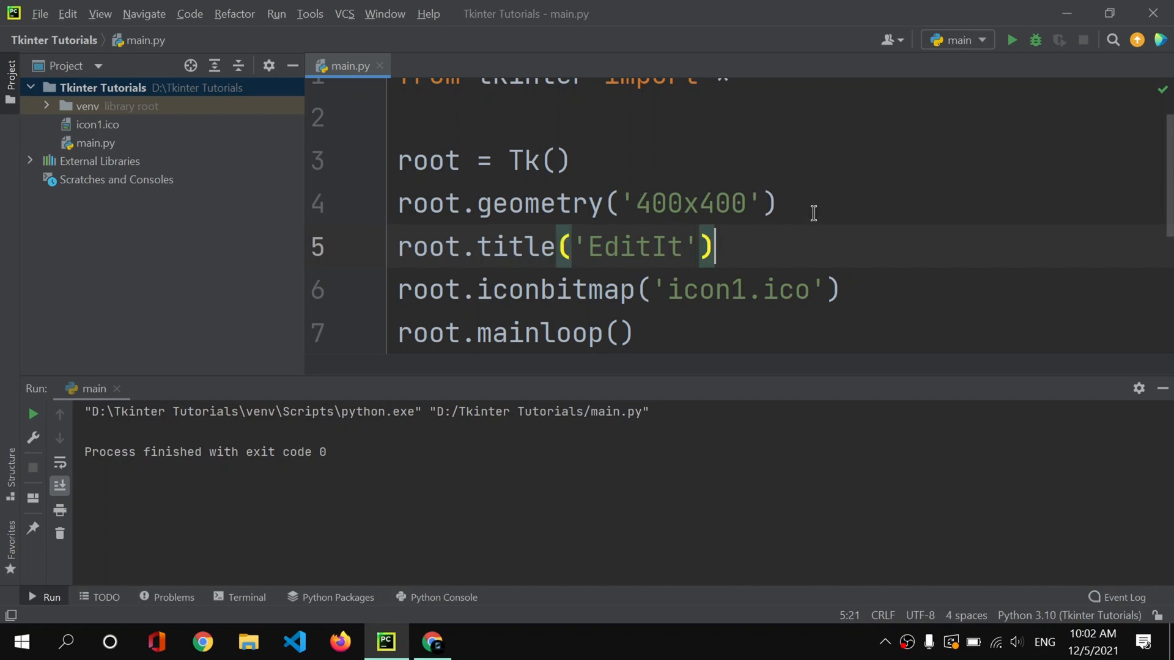
pyautogui.click(1011, 41)
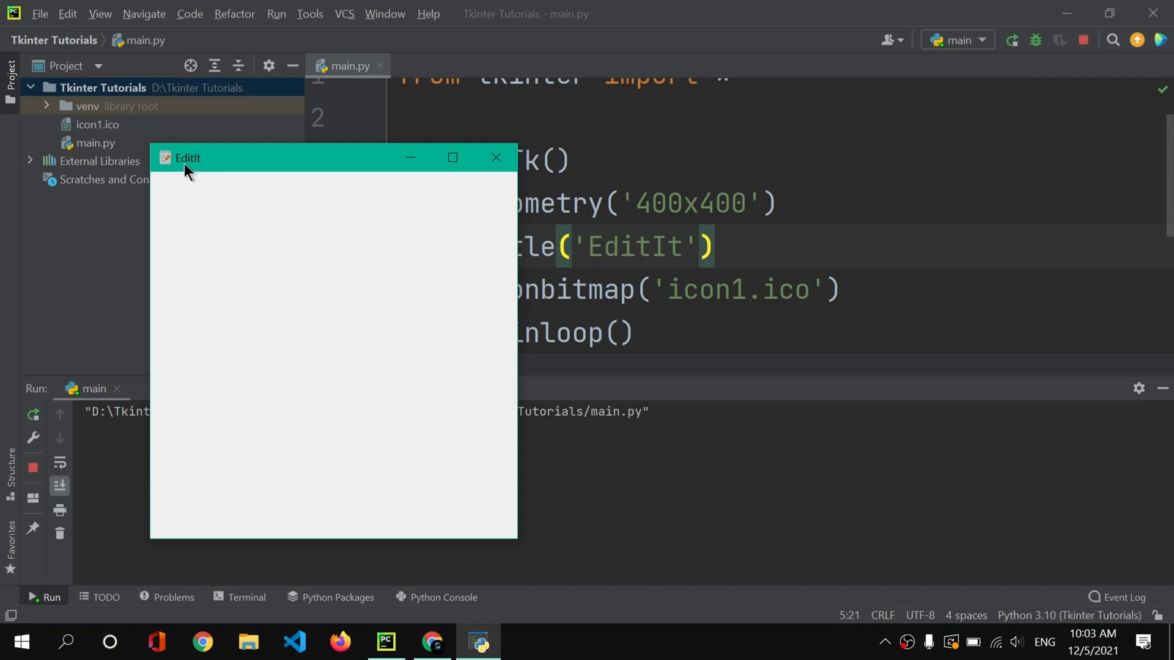
# Move the EditIt window aside to inspect its title and icon, then close it
pyautogui.moveTo(186, 158); pyautogui.dragTo(364, 208)
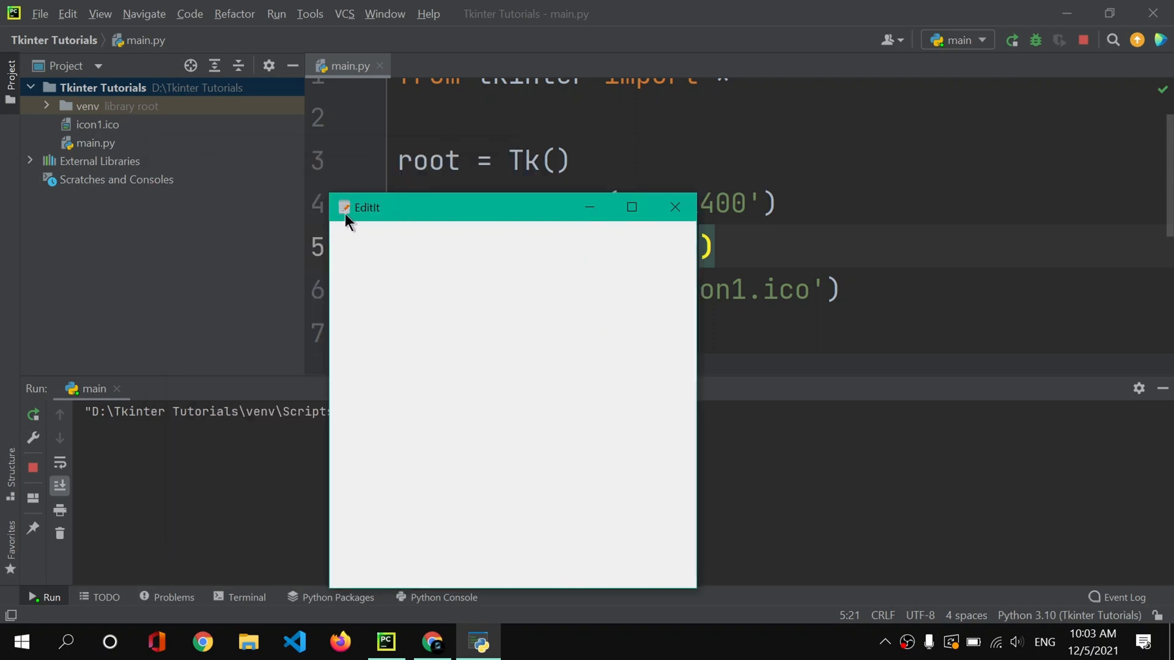
pyautogui.moveTo(418, 226)
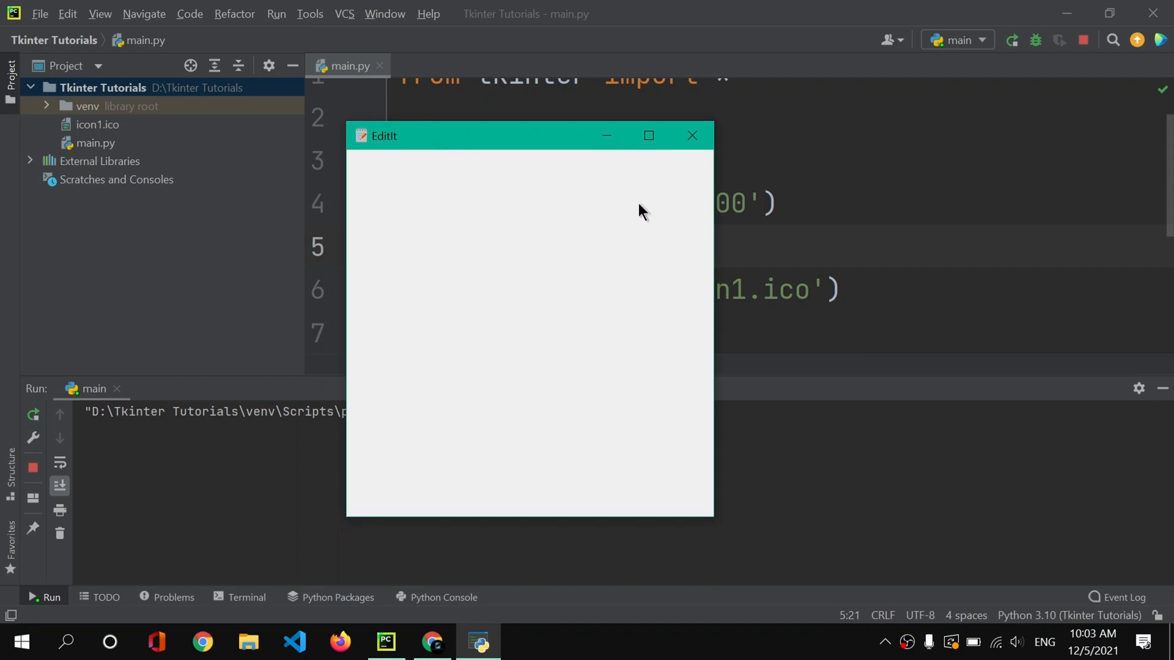
pyautogui.moveTo(587, 210)
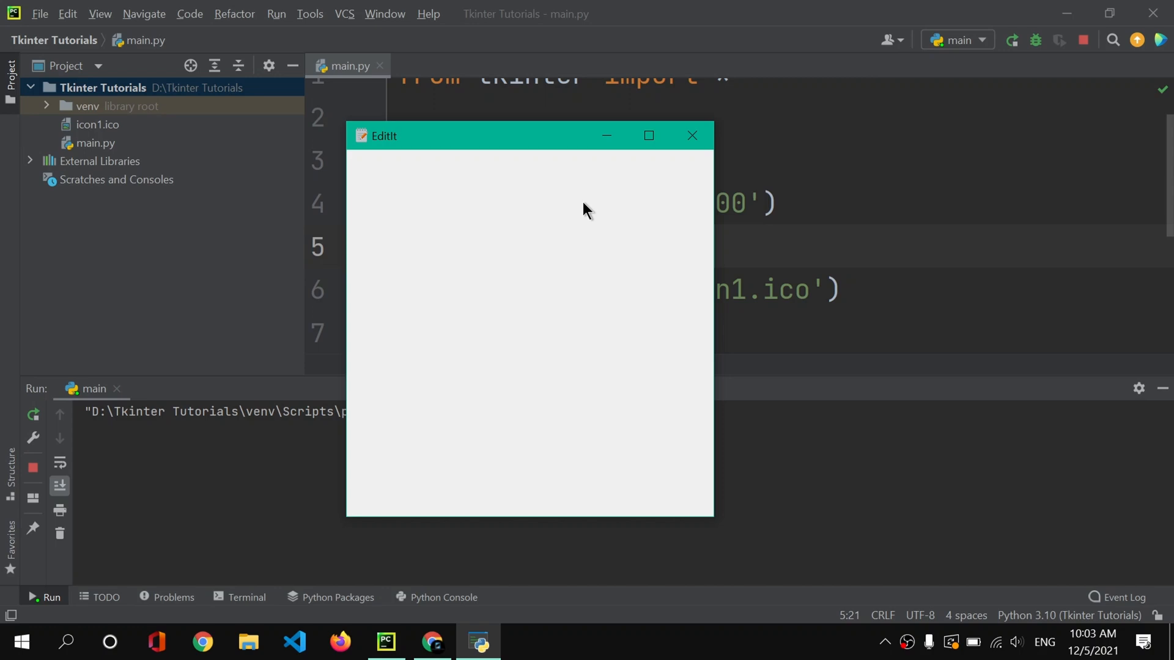
pyautogui.moveTo(552, 196)
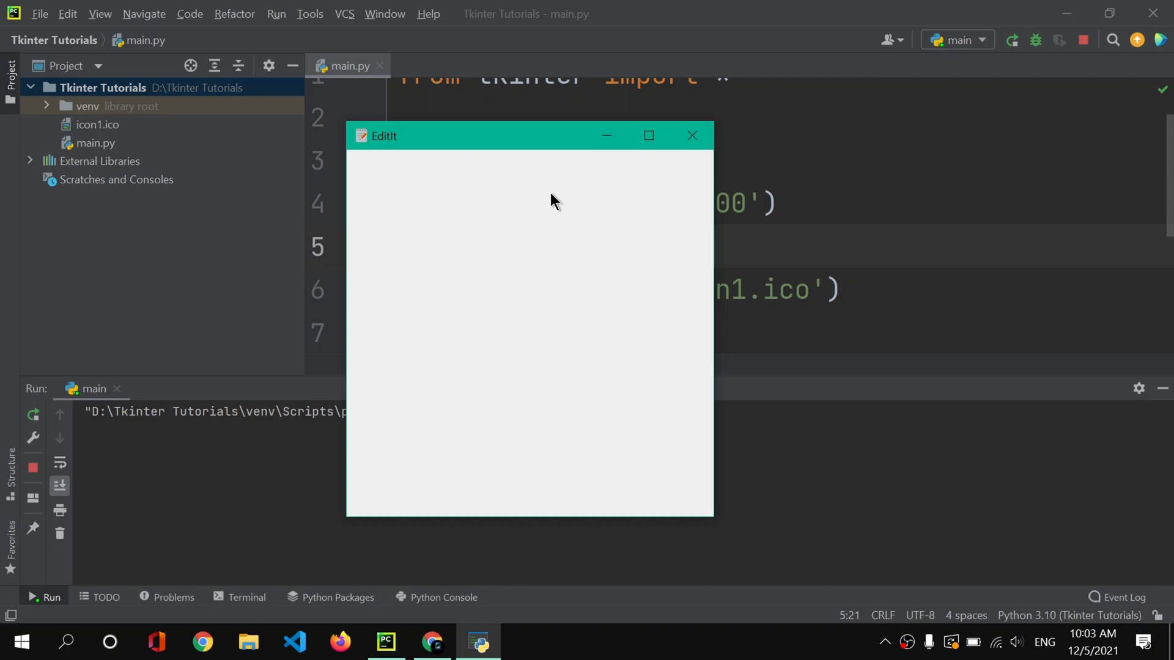
pyautogui.moveTo(491, 141)
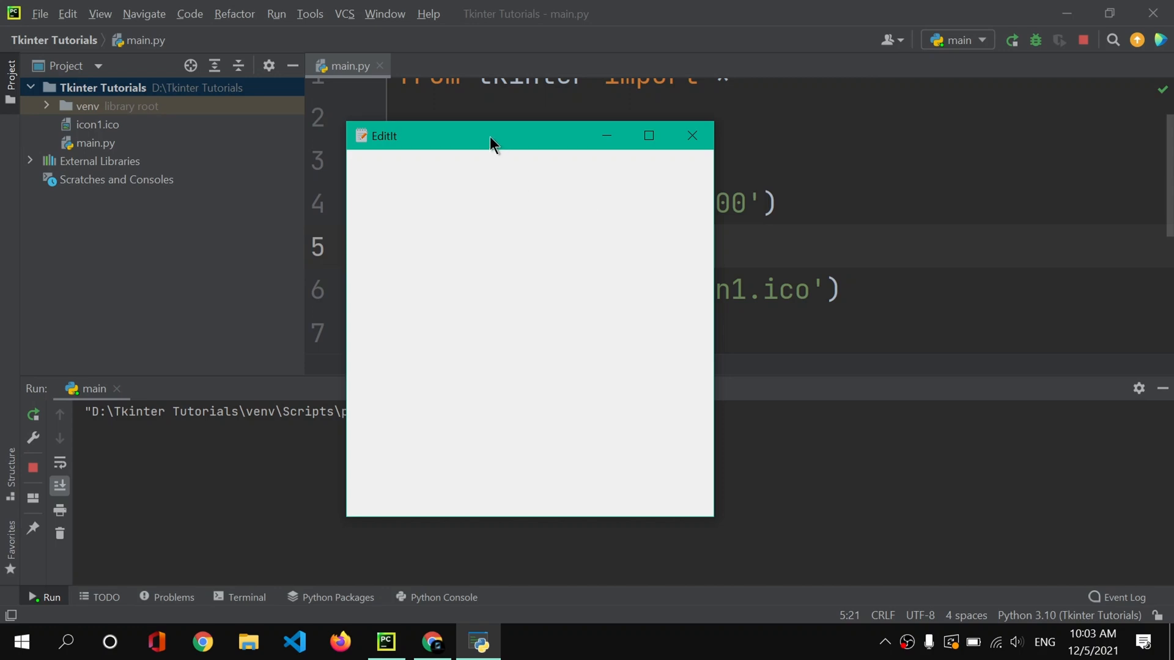
pyautogui.moveTo(383, 152)
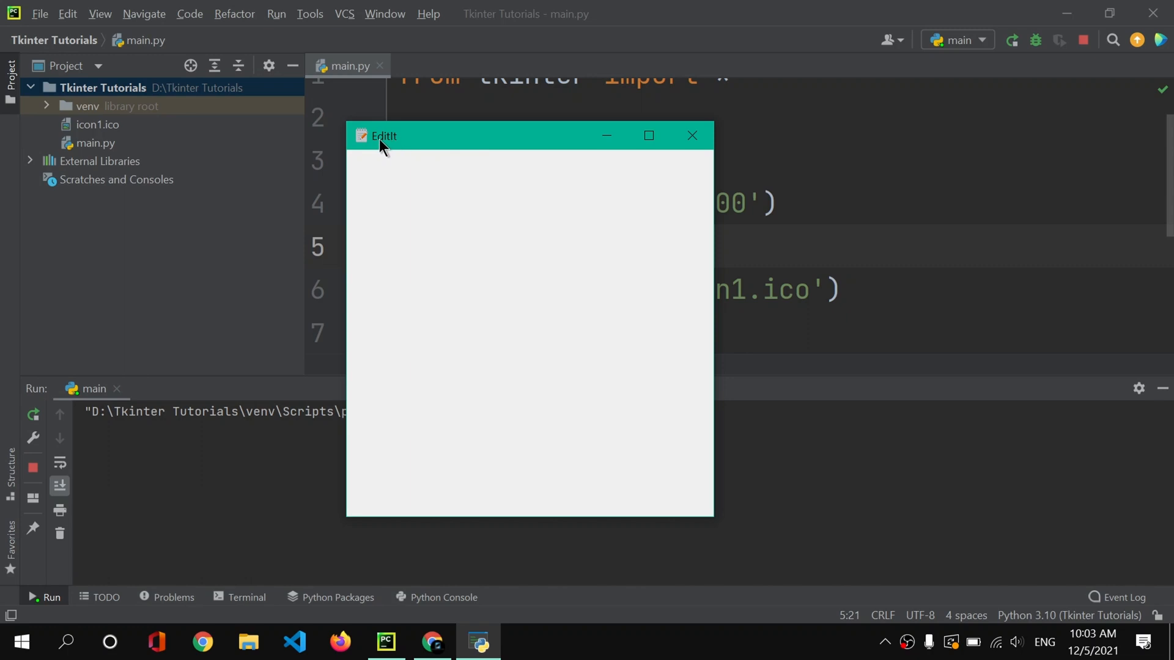
pyautogui.moveTo(365, 144)
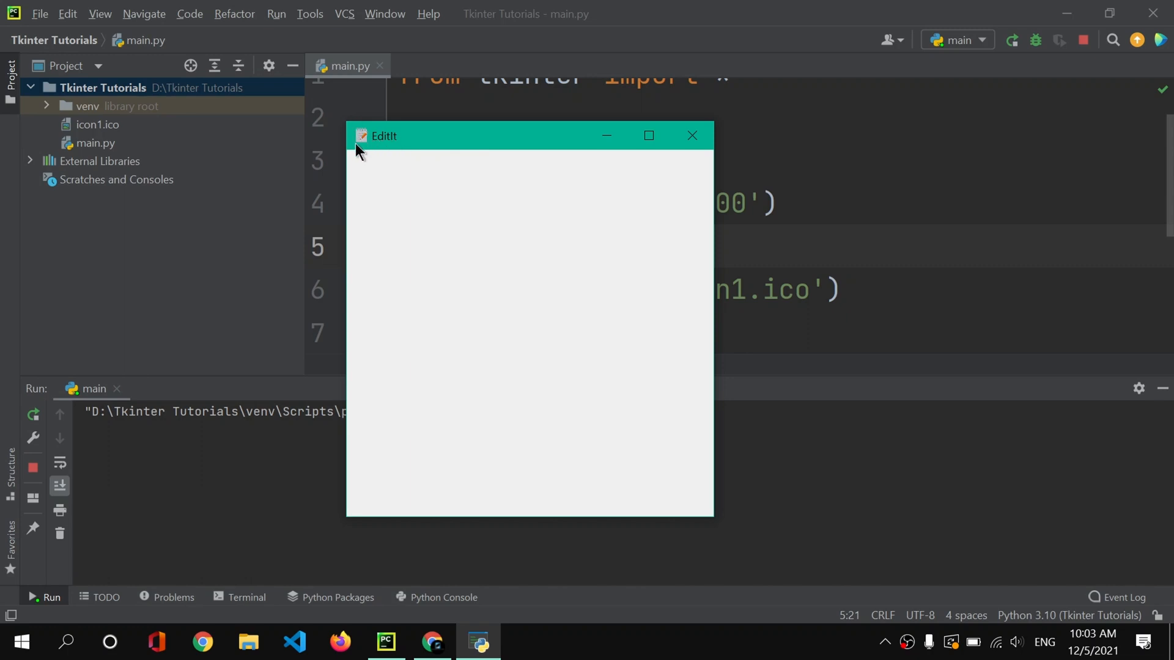
pyautogui.moveTo(394, 164)
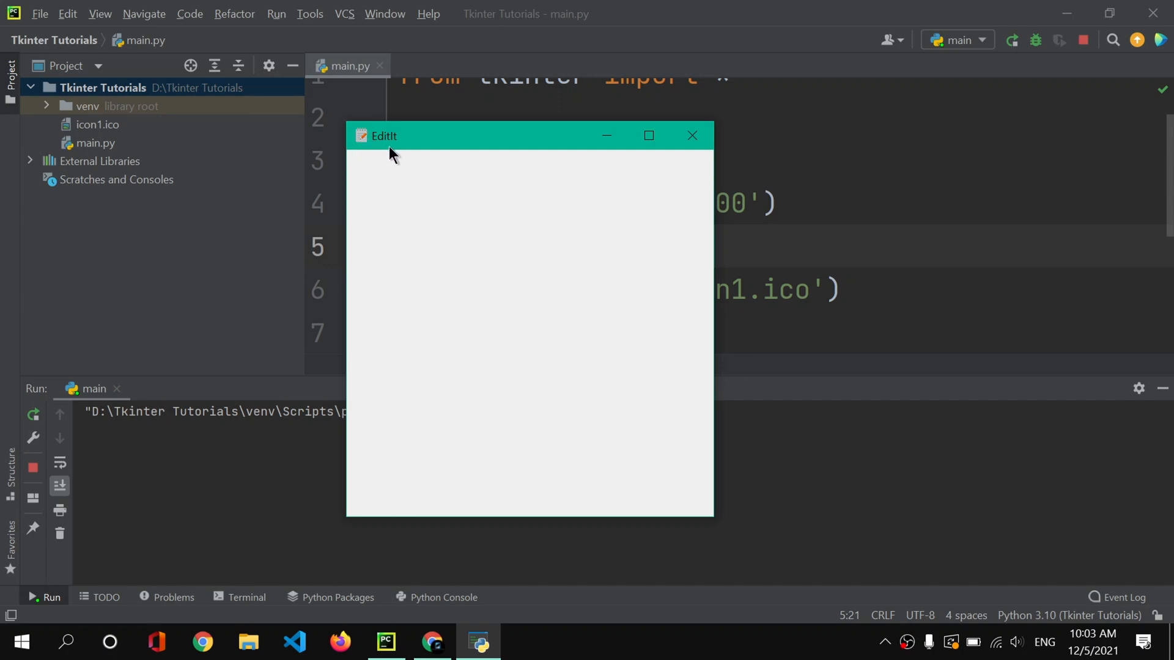
pyautogui.click(691, 135)
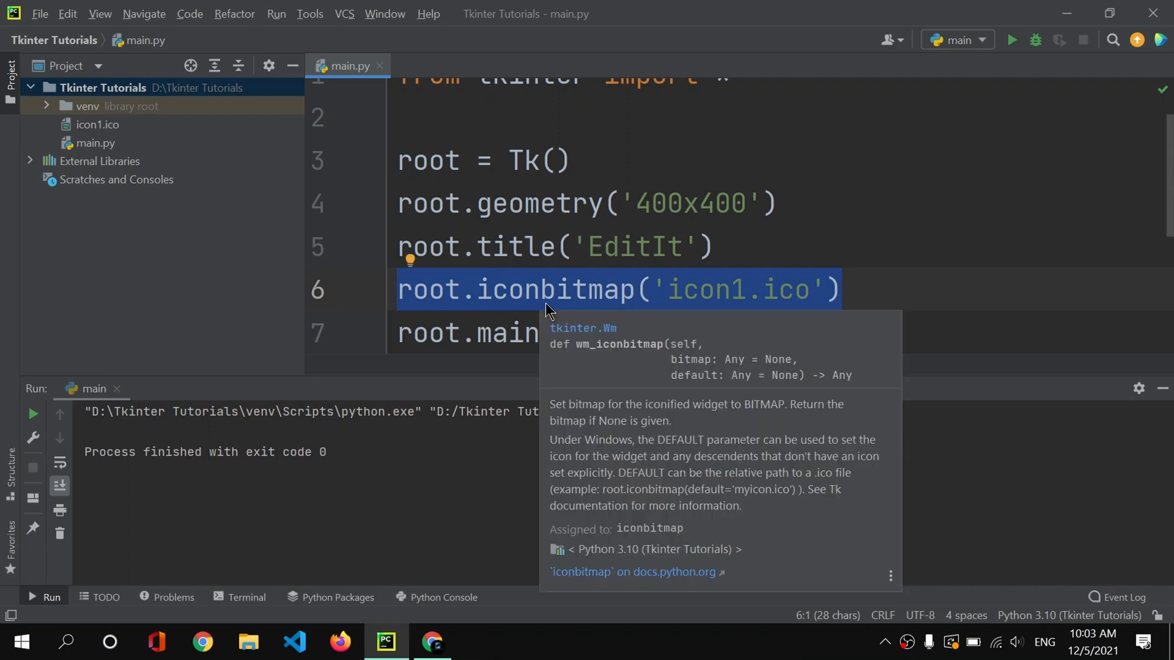
pyautogui.moveTo(899, 294)
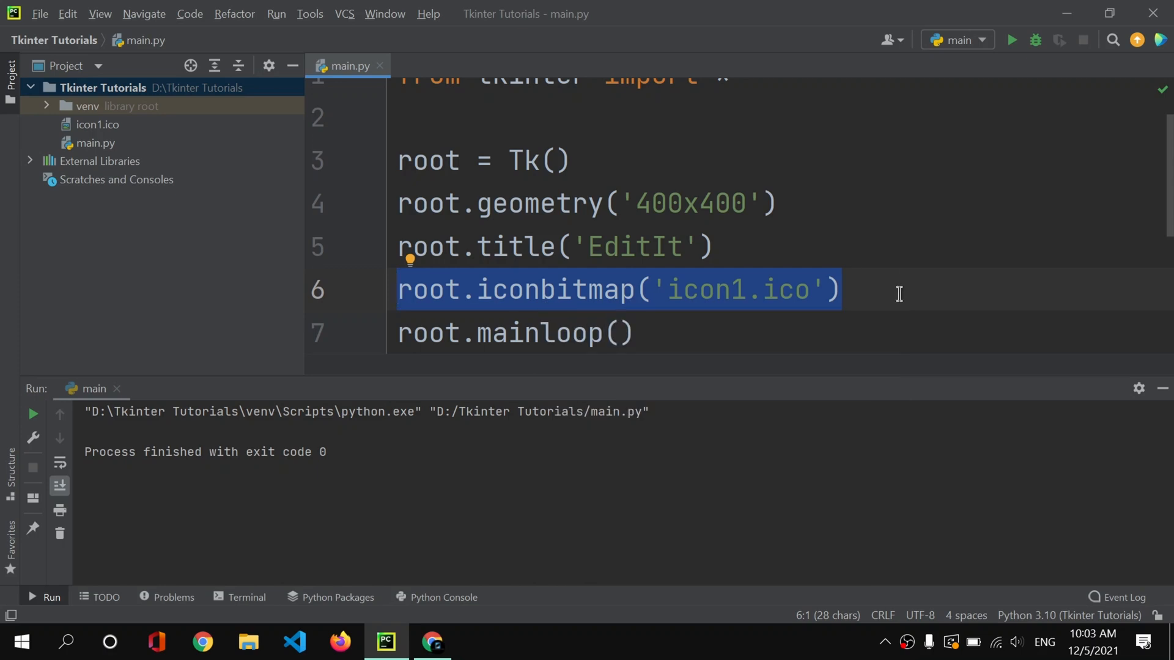